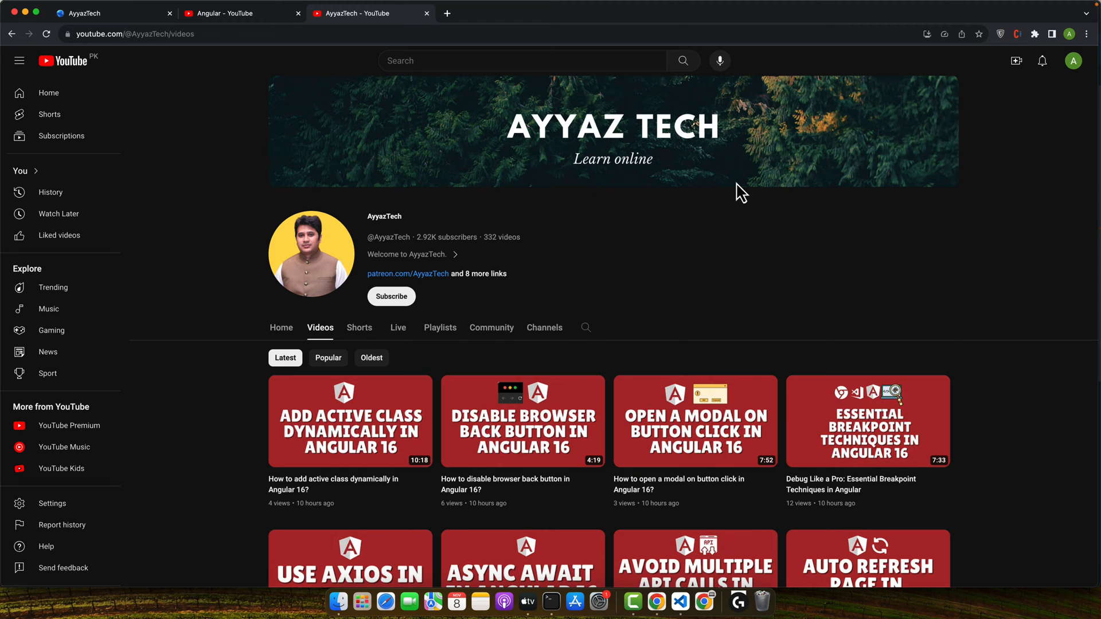
{"action": "mouse_move", "coordinate": [701, 257]}
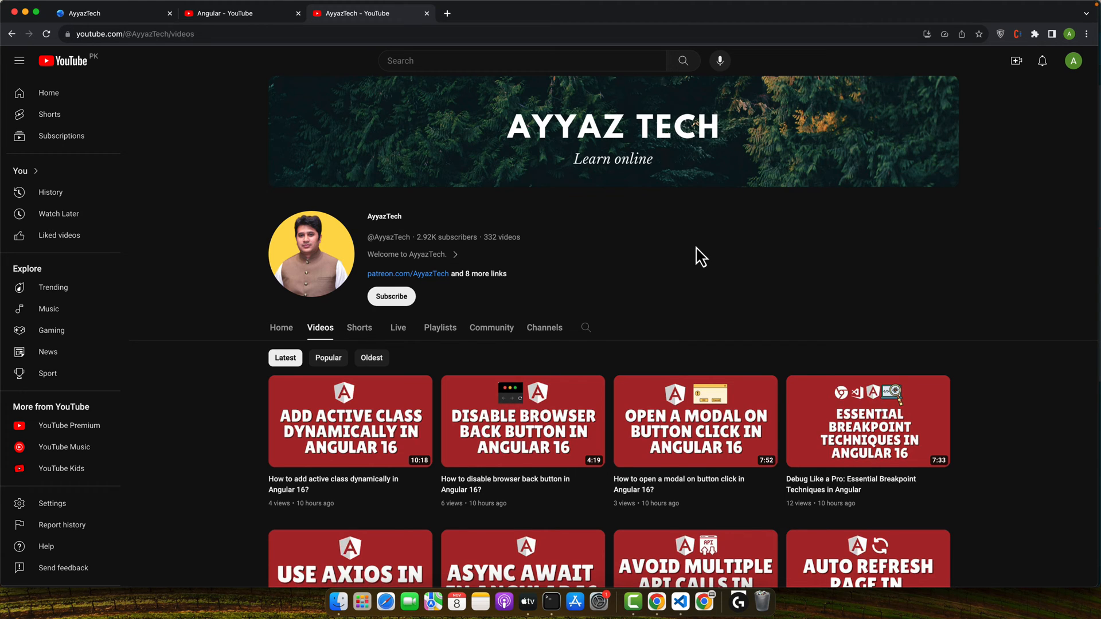
Step: Switch from Chrome back to Visual Studio Code showing the registration template
{"action": "left_click", "coordinate": [677, 602]}
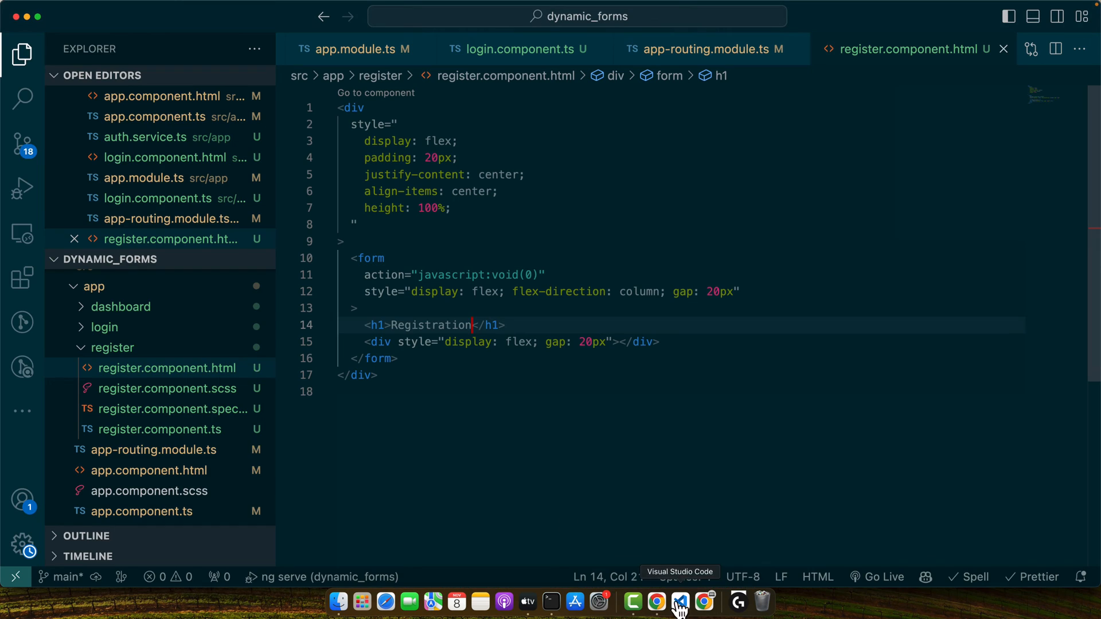
{"action": "left_click", "coordinate": [358, 49]}
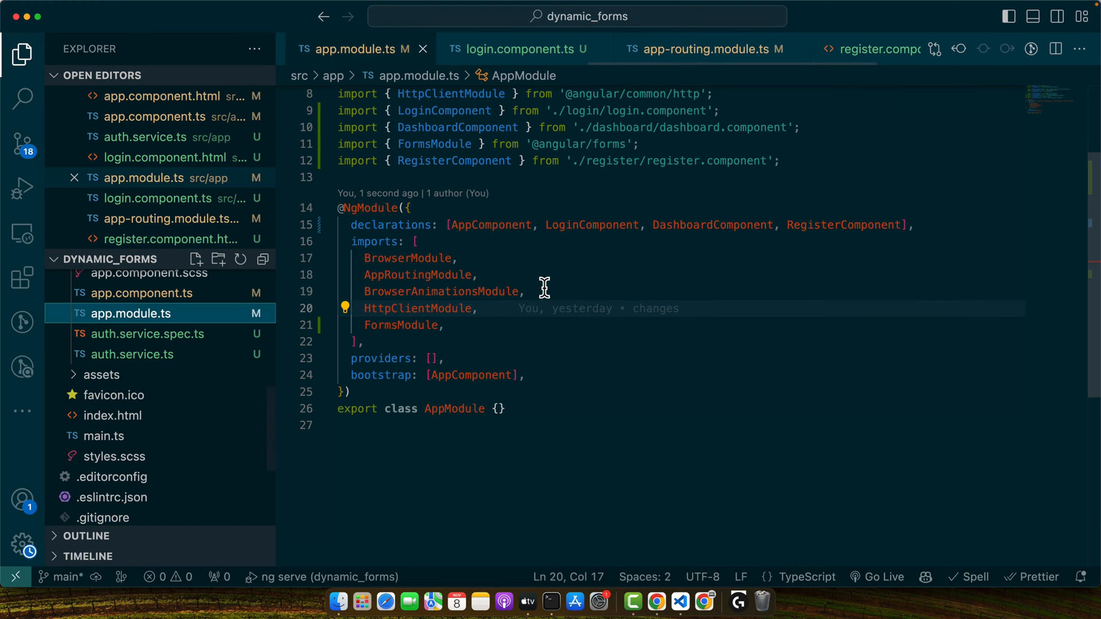
{"action": "type", "text": "ReactiveFormsModule"}
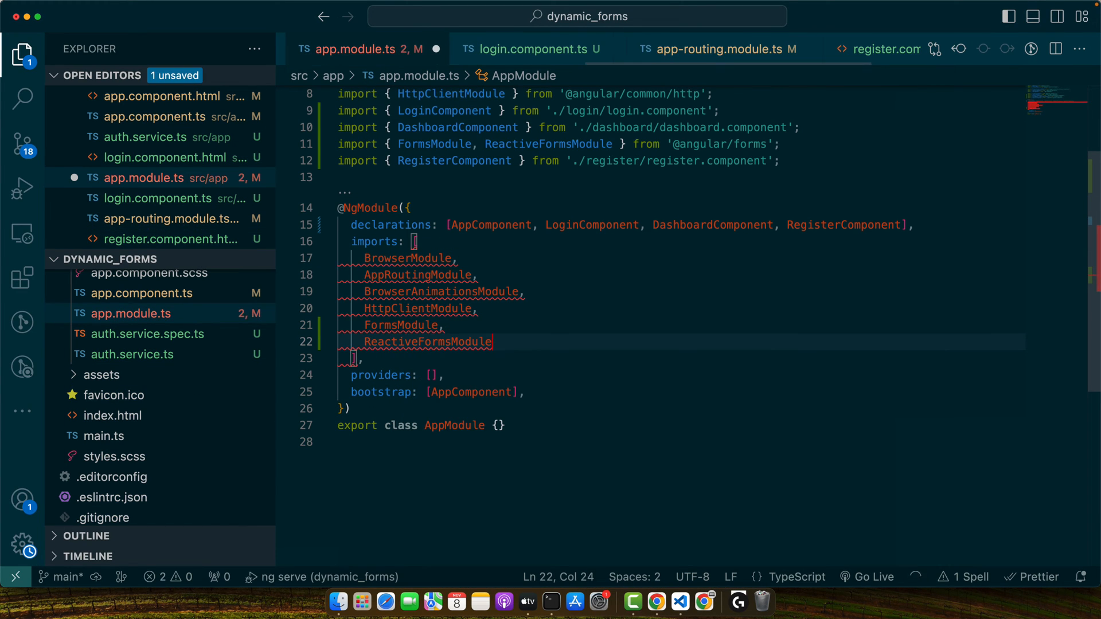
{"action": "right_click", "coordinate": [354, 50]}
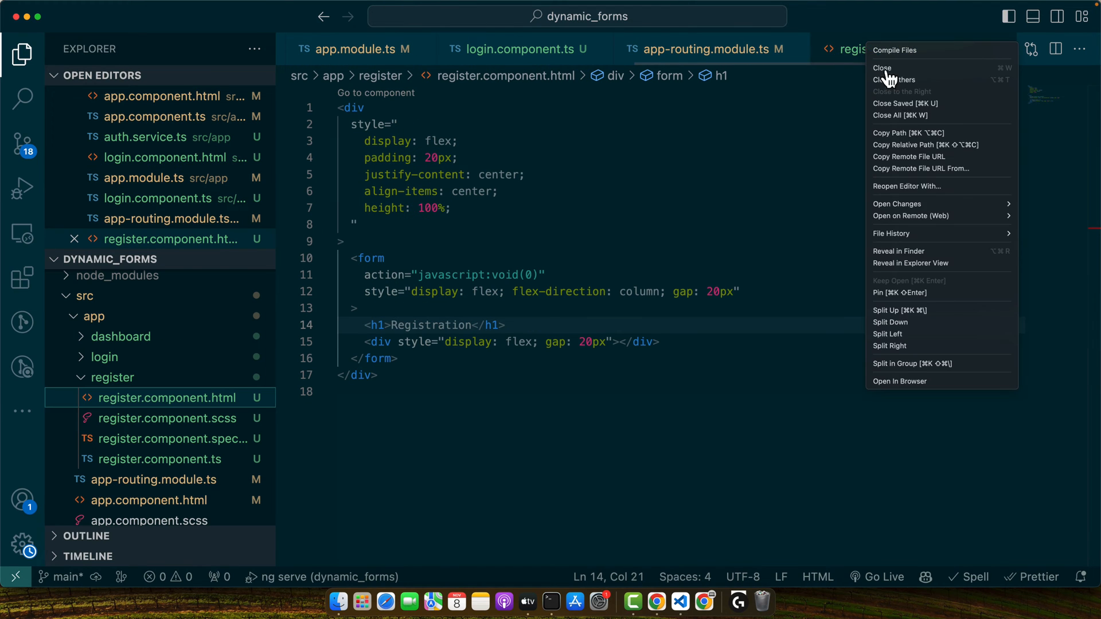
Step: Close the other editors and declare form: FormGroup with a constructor in RegisterComponent
{"action": "left_click", "coordinate": [896, 79]}
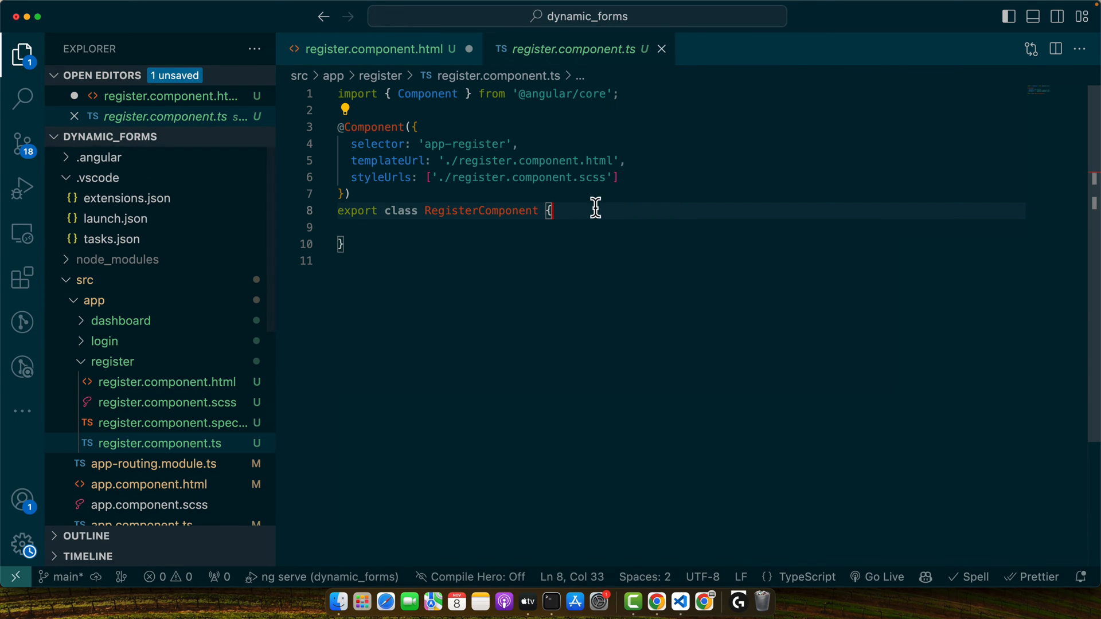
{"action": "type", "text": "form: FormGroup;"}
{"action": "type", "text": "c"}
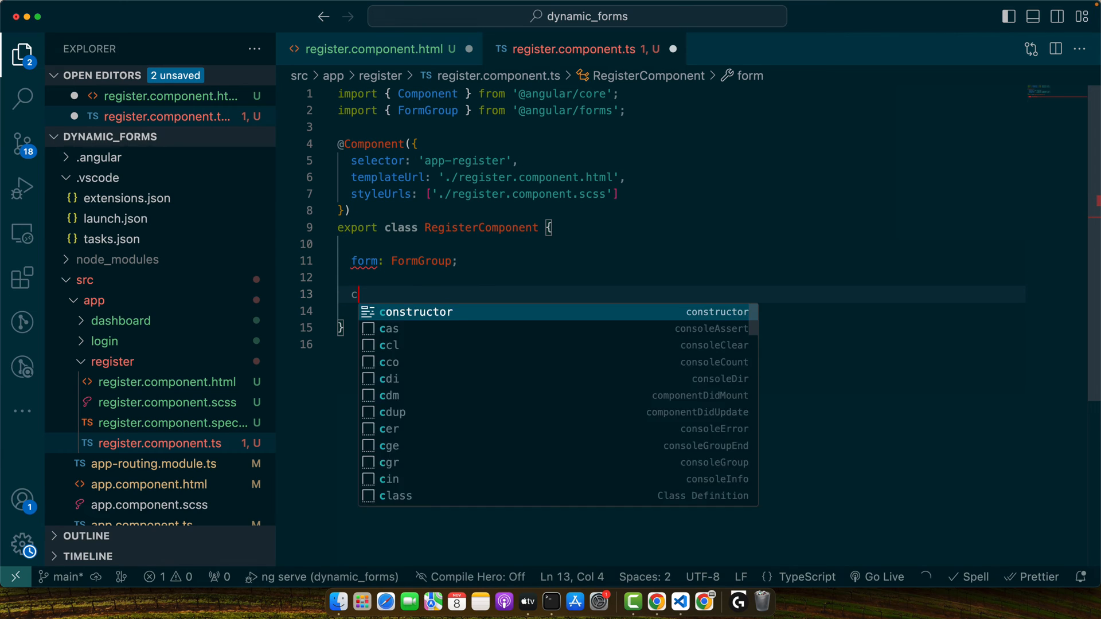
{"action": "key", "text": "Tab"}
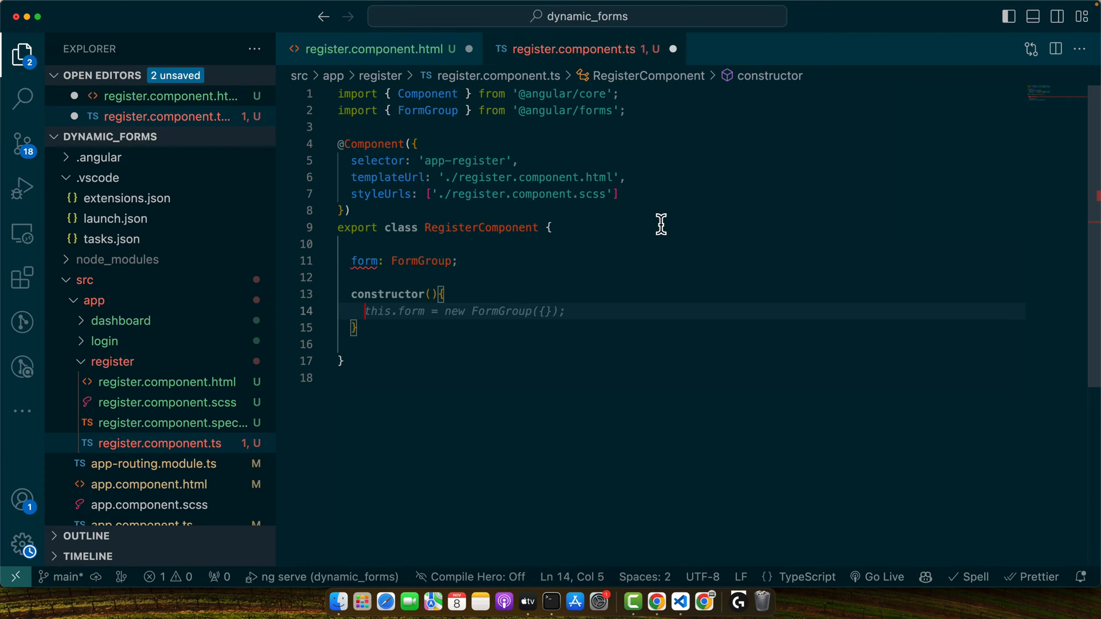
{"action": "scroll", "scroll_direction": "down", "scroll_amount": 3}
{"action": "type", "text": "email: new"}
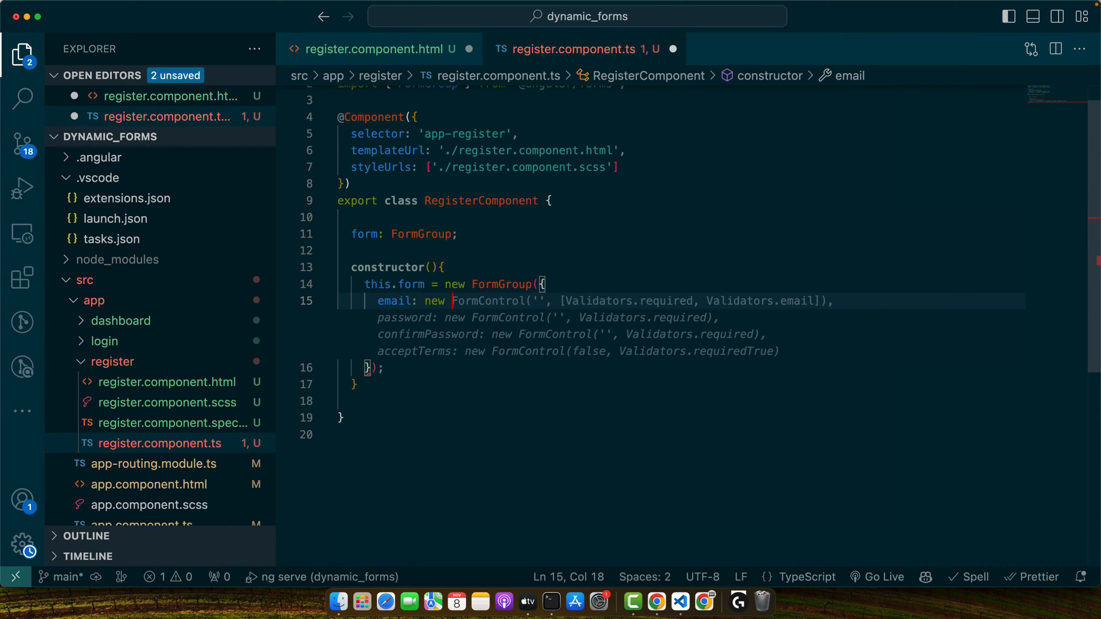
Step: Create the FormGroup with an email FormControl using Validators.required and Validators.email
{"action": "type", "text": "FormControl('"}
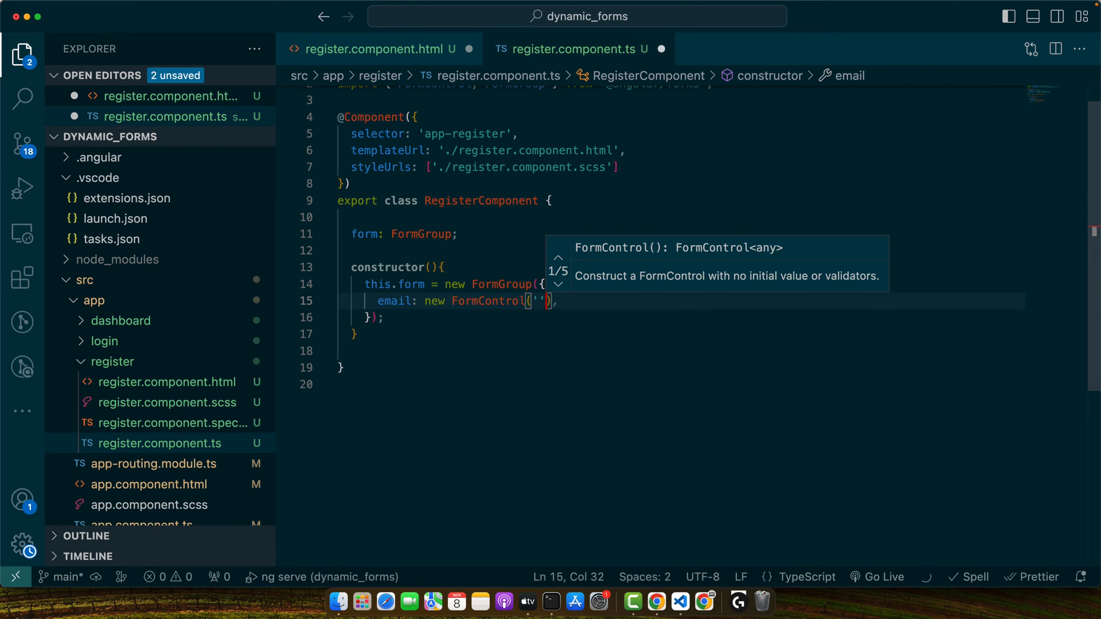
{"action": "type", "text": ", []"}
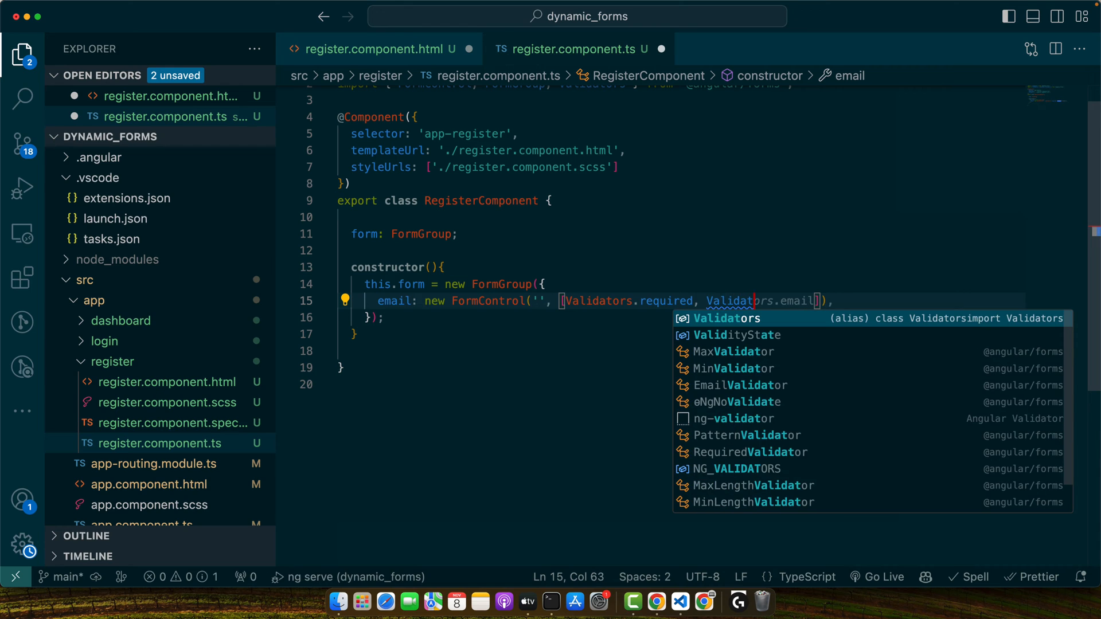
{"action": "type", "text": "email"}
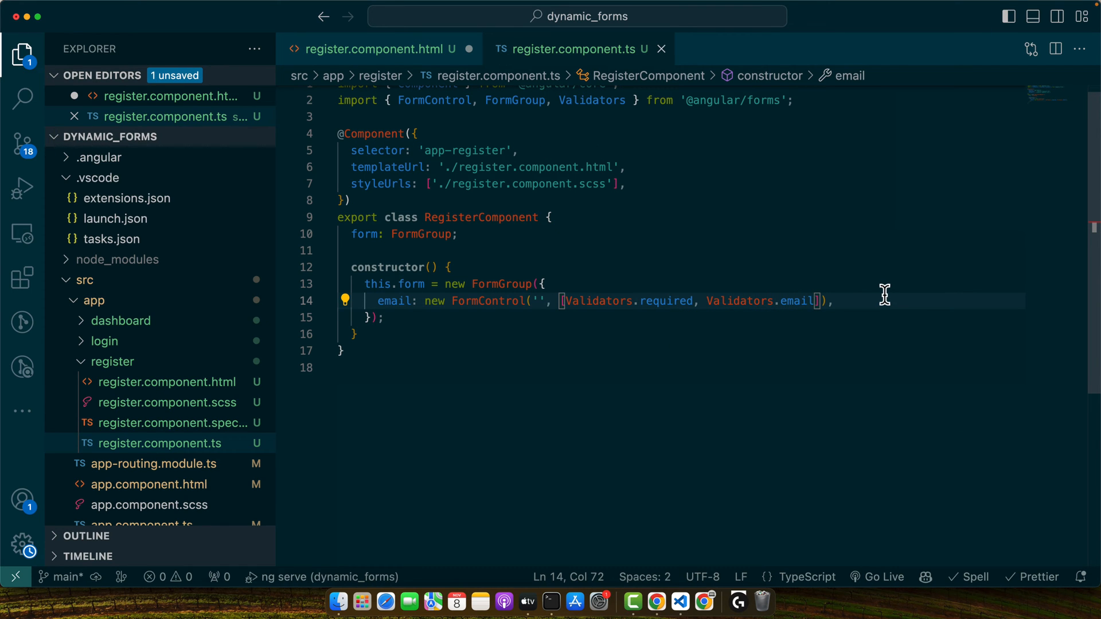
{"action": "mouse_move", "coordinate": [694, 292]}
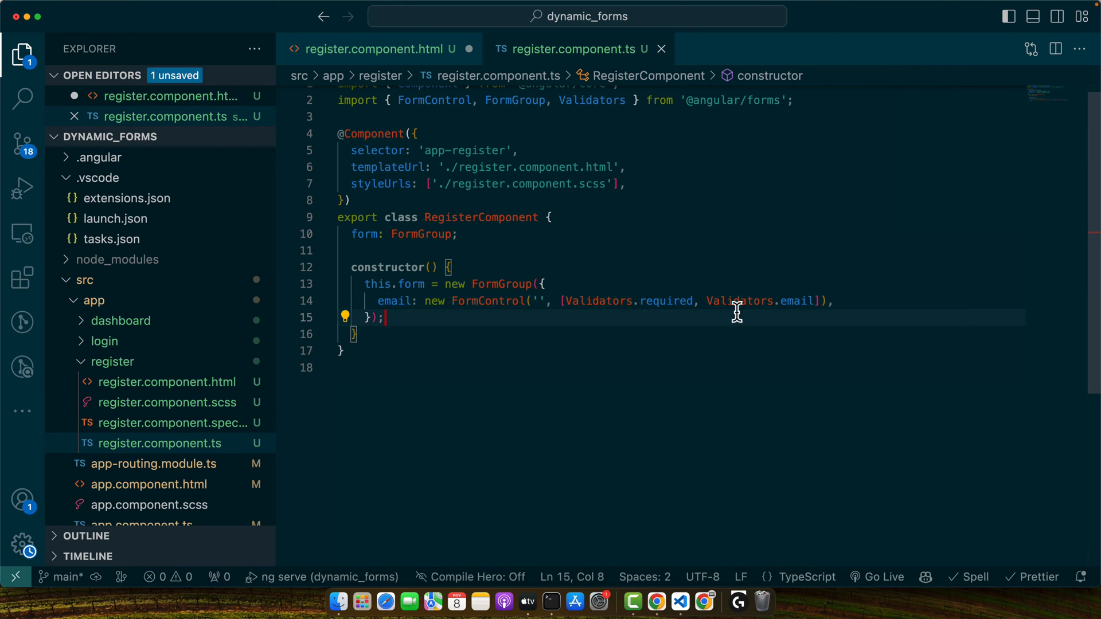
Step: Add password and confirmPassword FormControls, each with Validators.required, to the FormGroup
{"action": "type", "text": "pass"}
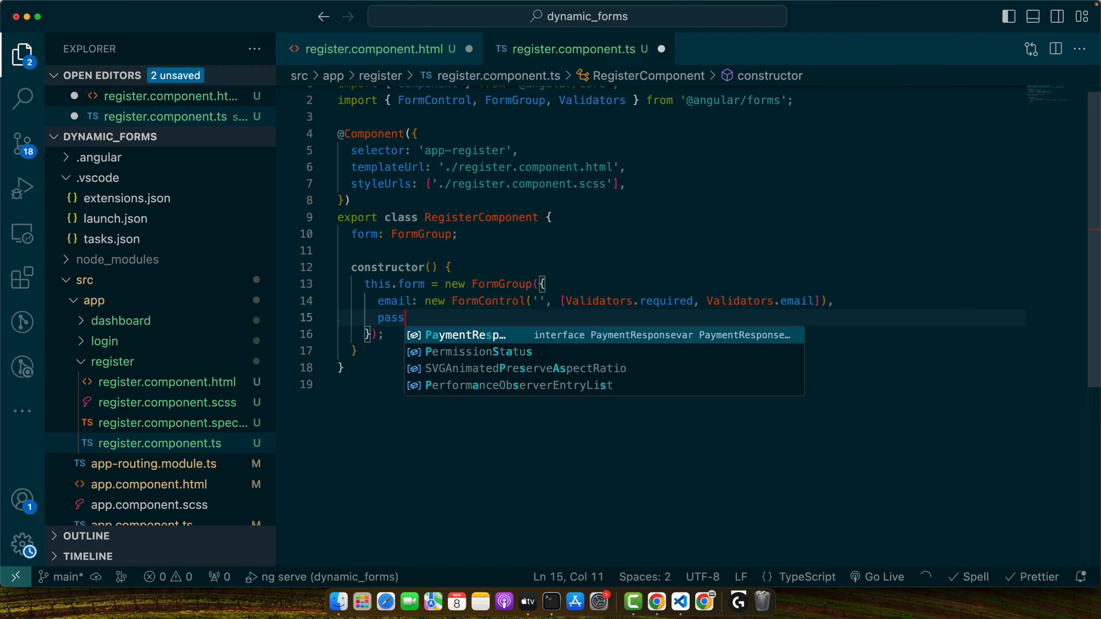
{"action": "type", "text": "word: new FormControl('', [V"}
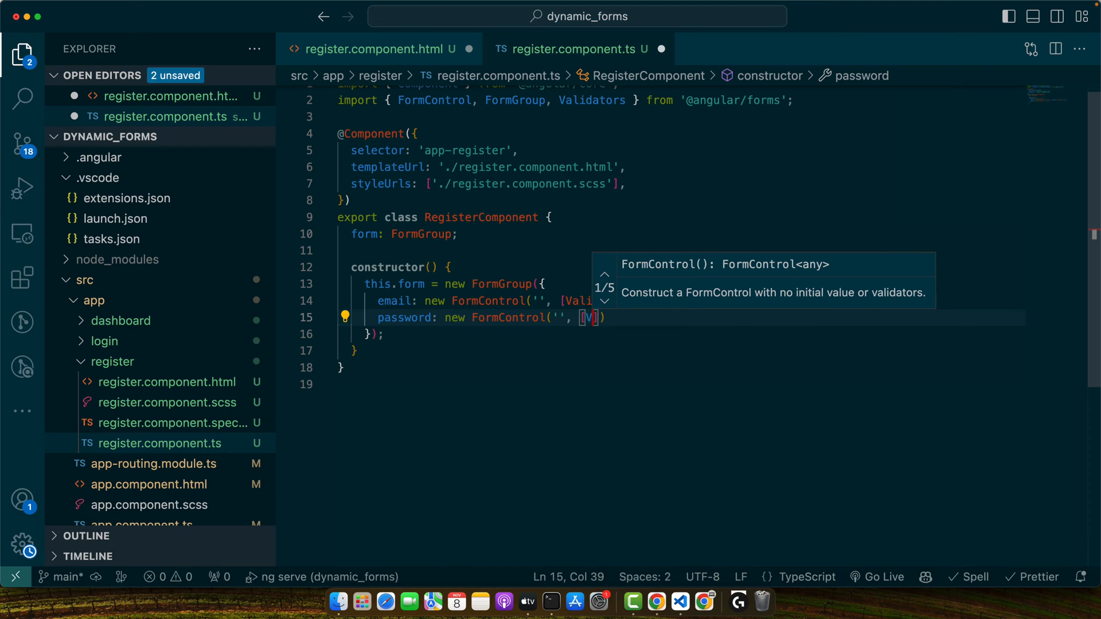
{"action": "type", "text": "Validators.required"}
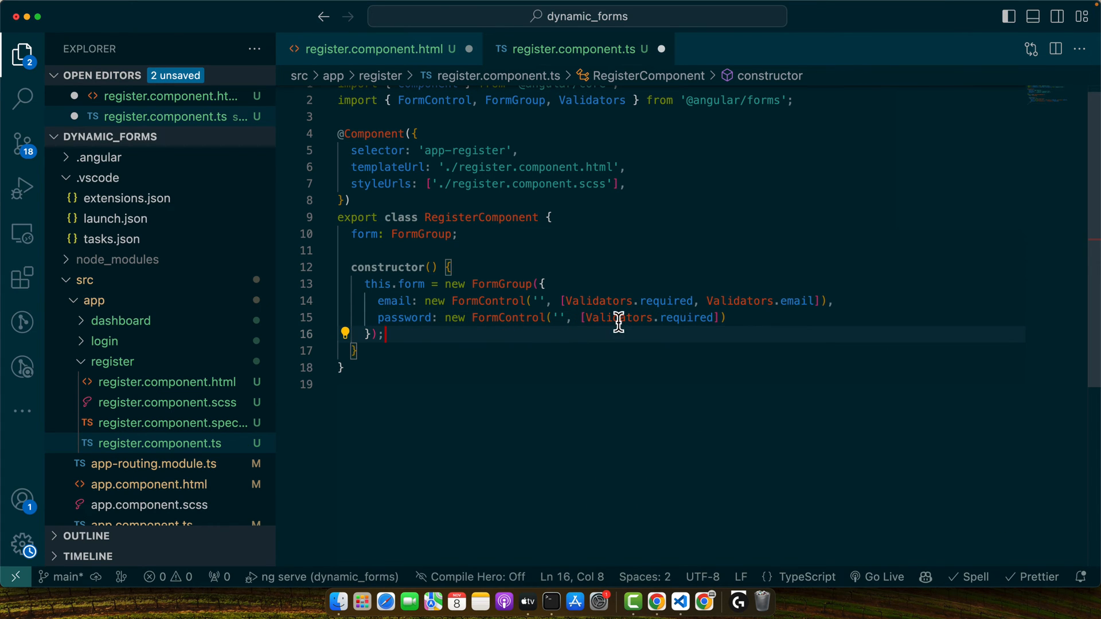
{"action": "double_click", "coordinate": [592, 110]}
{"action": "type", "text": "confirmPassword: new FormControl('', [Validators.required])"}
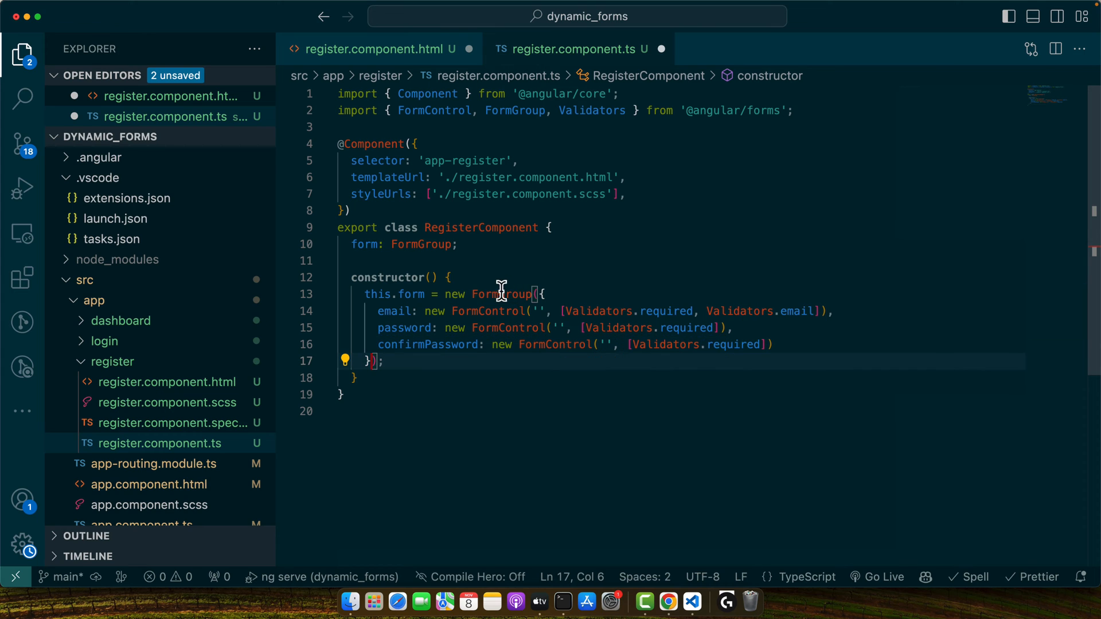
{"action": "mouse_move", "coordinate": [380, 361]}
{"action": "type", "text": ", this.passwordMatch"}
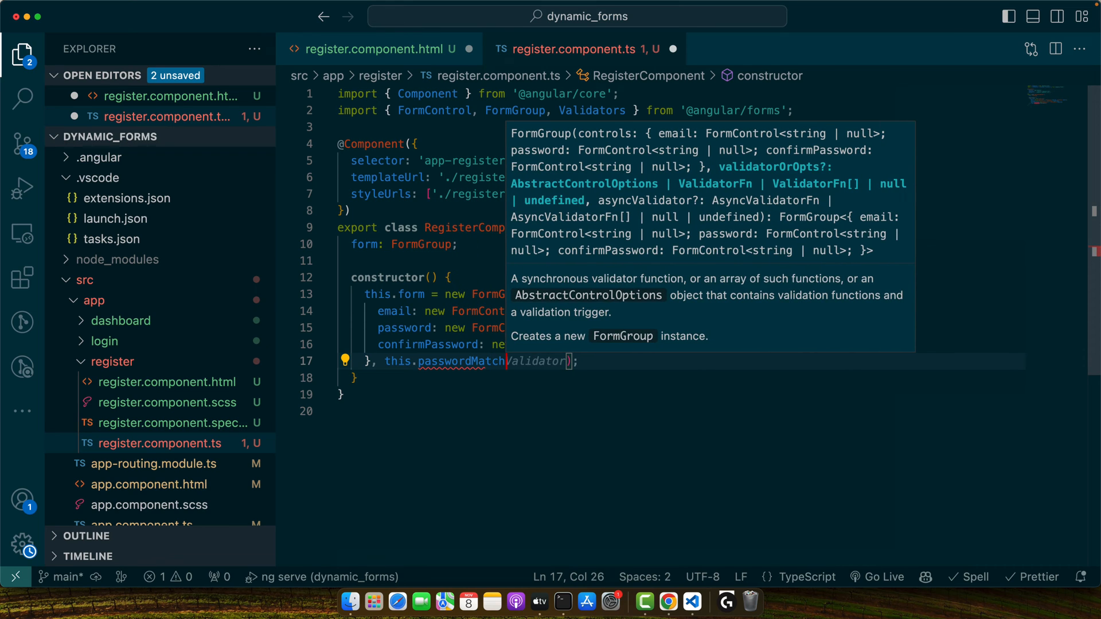
Step: Write passwordMatchValidator returning null when password equals confirmPassword, else {mismatch: true}
{"action": "double_click", "coordinate": [478, 362]}
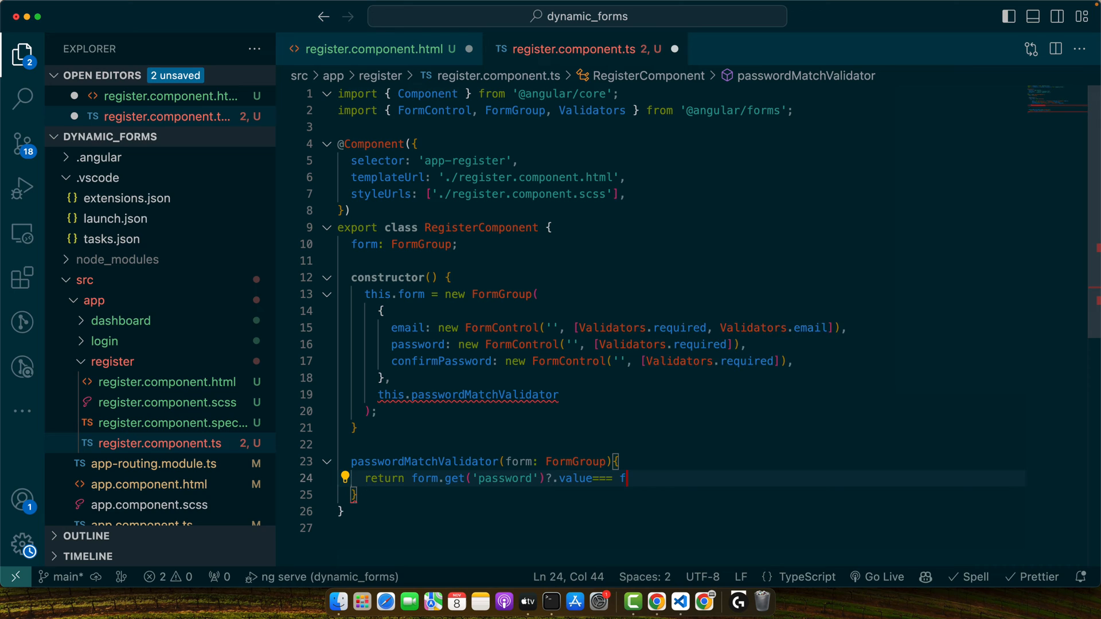
{"action": "type", "text": "form.get('conf'"}
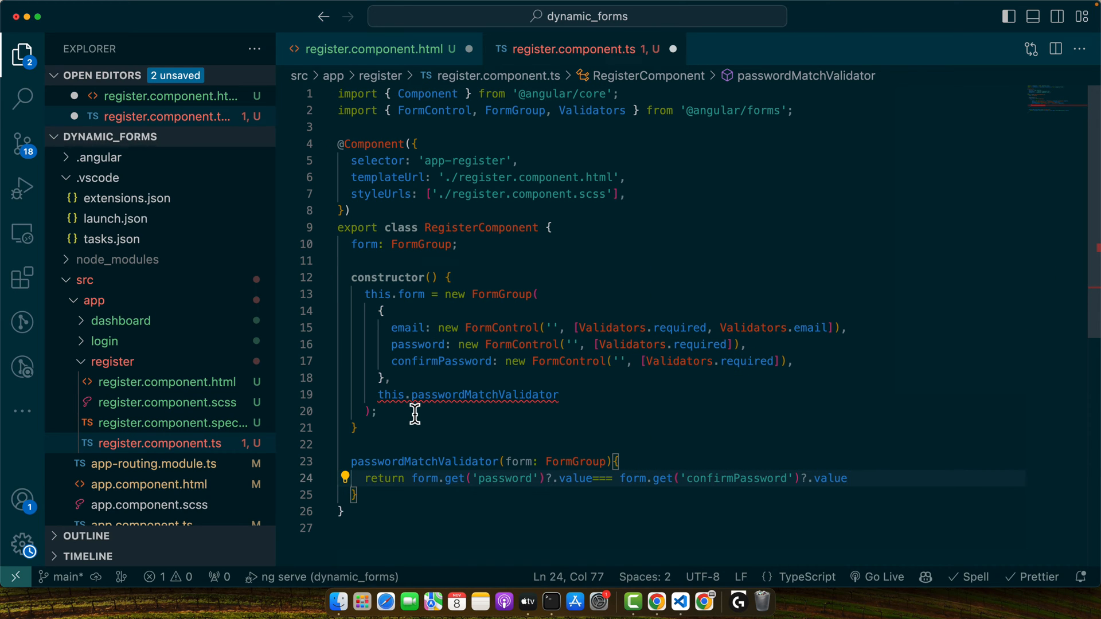
{"action": "type", "text": "? null: {mismatch: true}"}
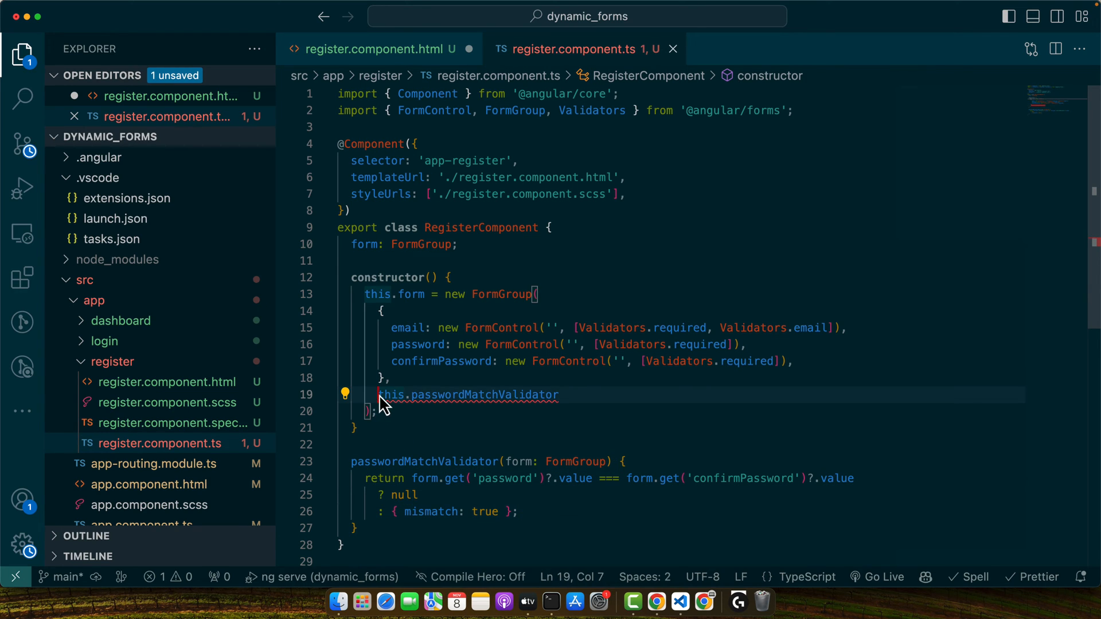
Step: Pass { validators: this.passwordMatchValidator } as the FormGroup's options object
{"action": "left_click_drag", "start_coordinate": [380, 394], "coordinate": [559, 395]}
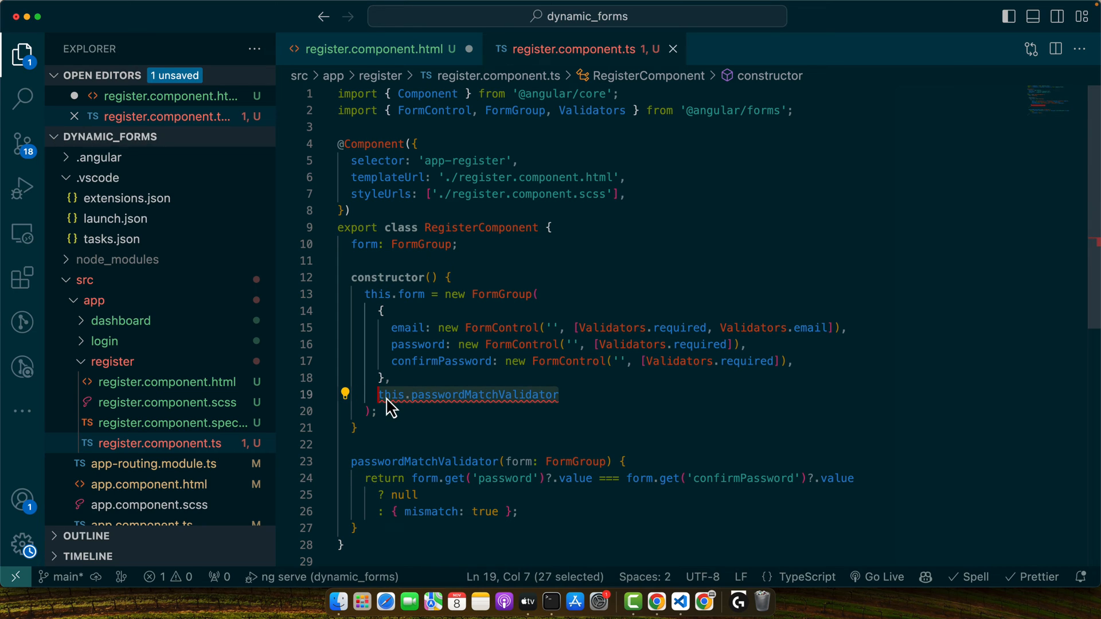
{"action": "type", "text": "[]"}
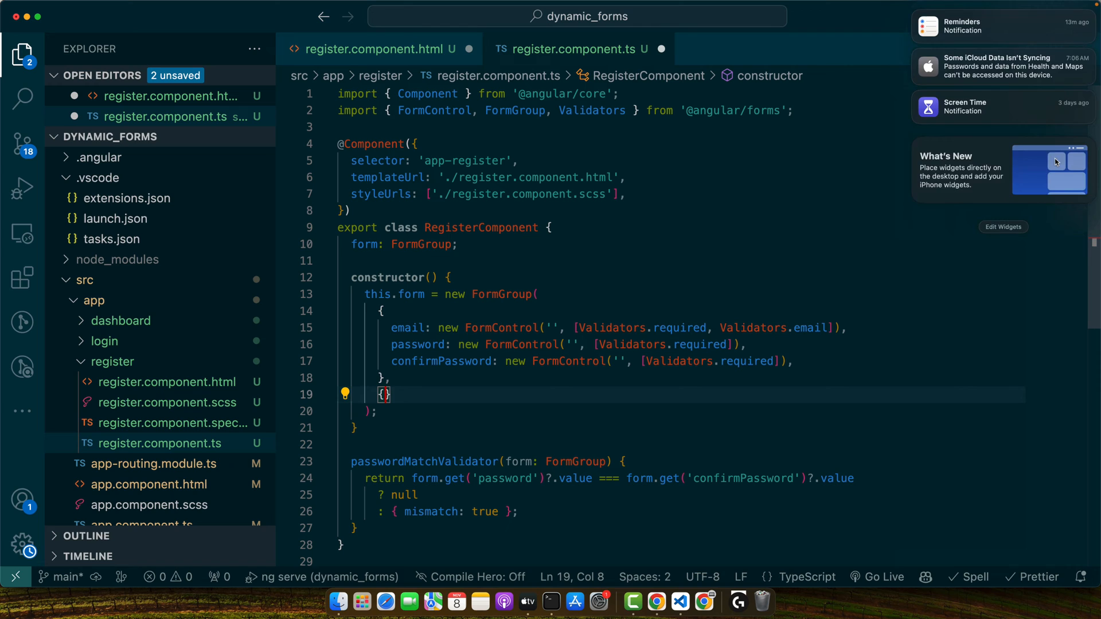
{"action": "type", "text": "validators: this.passwordMatchValidator,"}
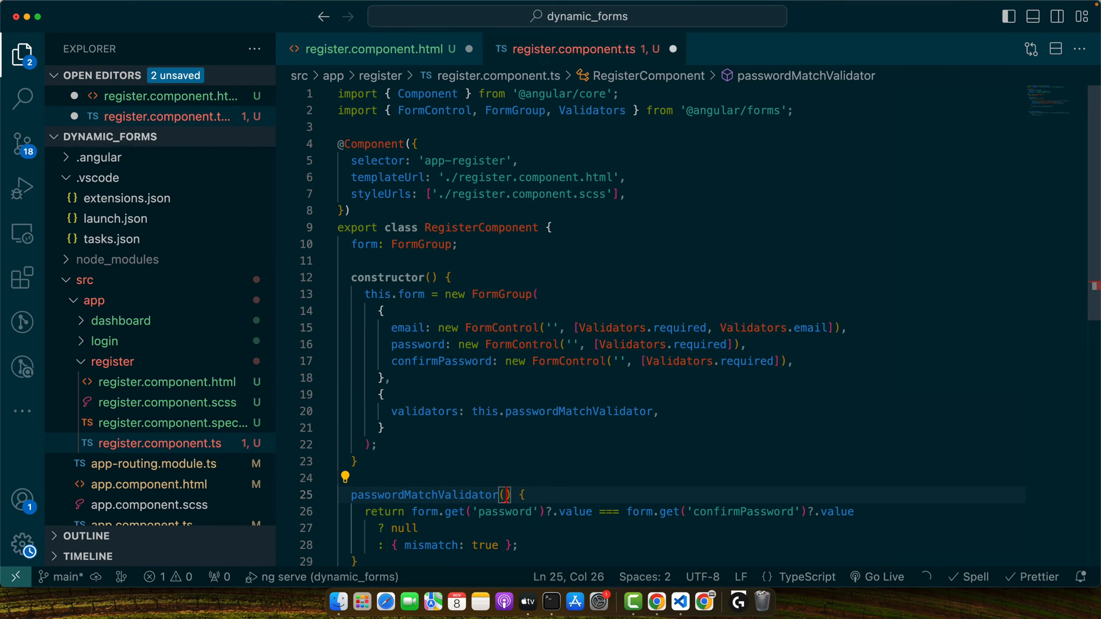
Step: Change the validator's parameter to control: AbstractControl and import AbstractControl
{"action": "type", "text": "control: FormGroup"}
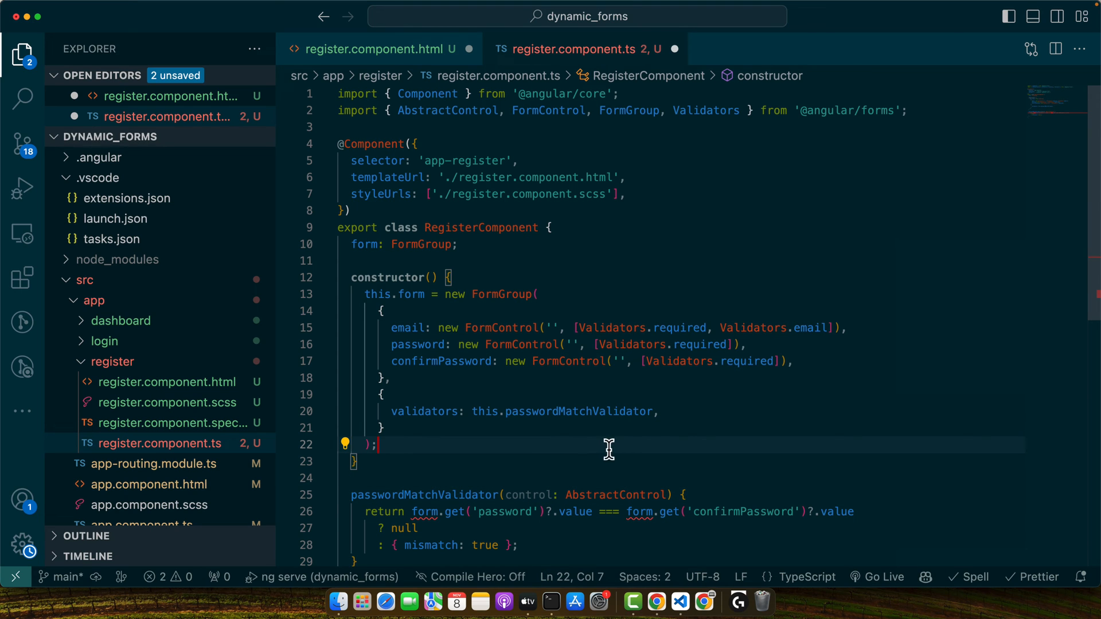
{"action": "double_click", "coordinate": [426, 512]}
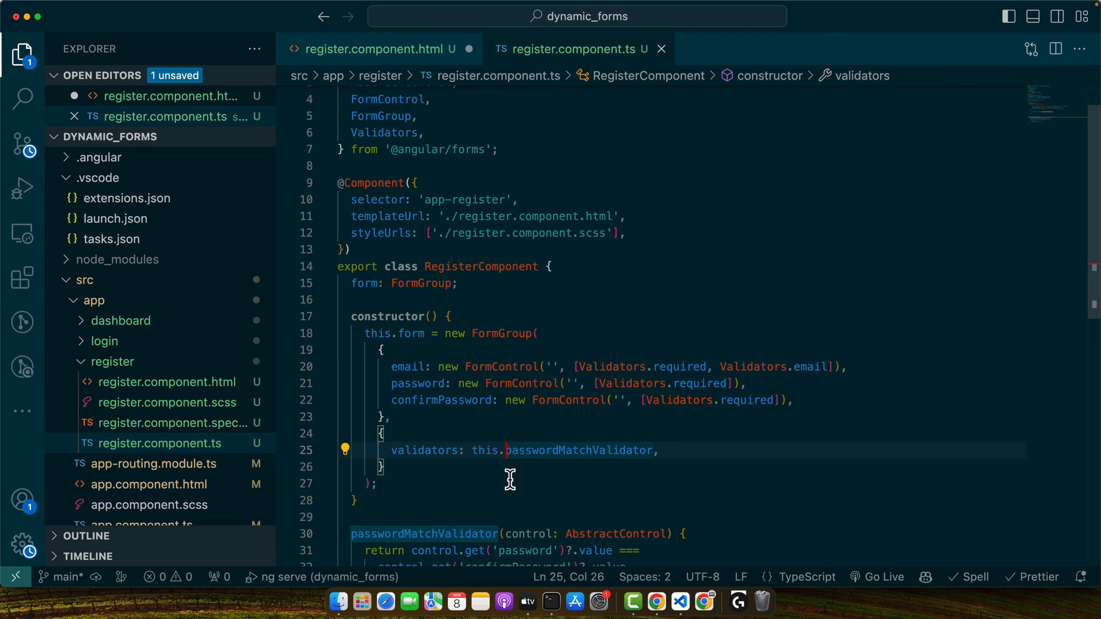
{"action": "scroll", "scroll_direction": "down", "scroll_amount": 3}
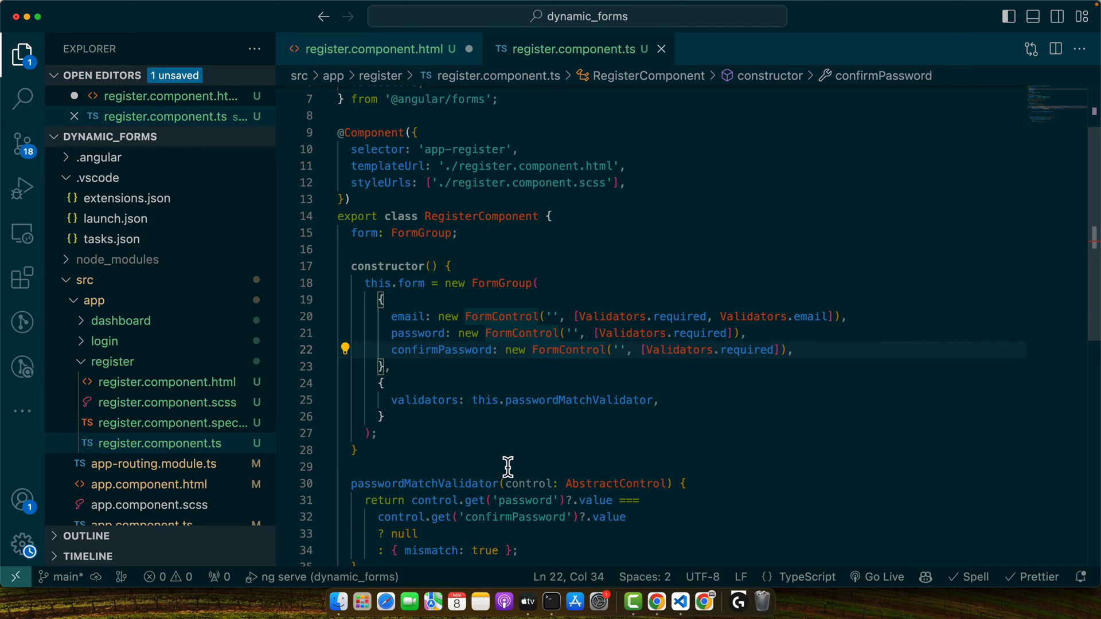
{"action": "mouse_move", "coordinate": [539, 477]}
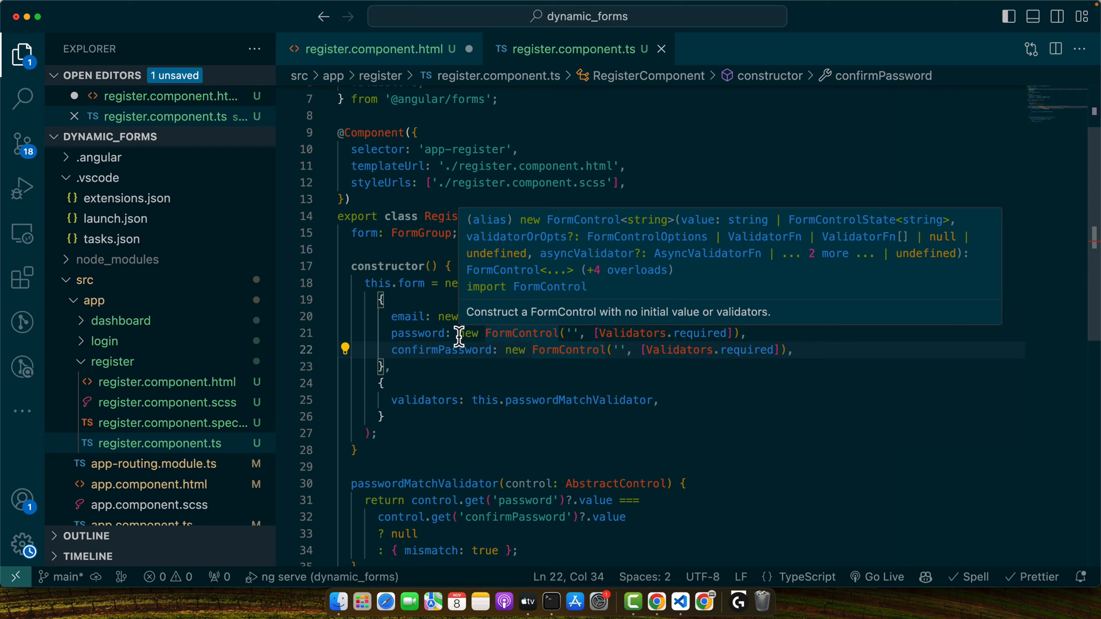
{"action": "mouse_move", "coordinate": [195, 402]}
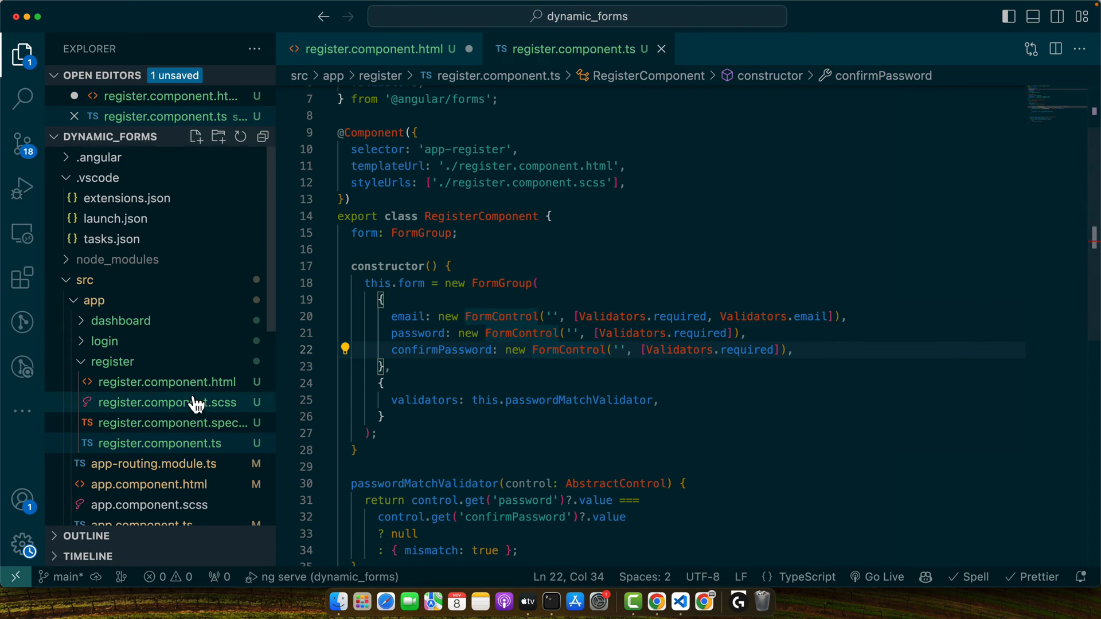
Step: Bind the register template's form with [formGroup]="form" and add an email input with formControlName
{"action": "left_click", "coordinate": [378, 49]}
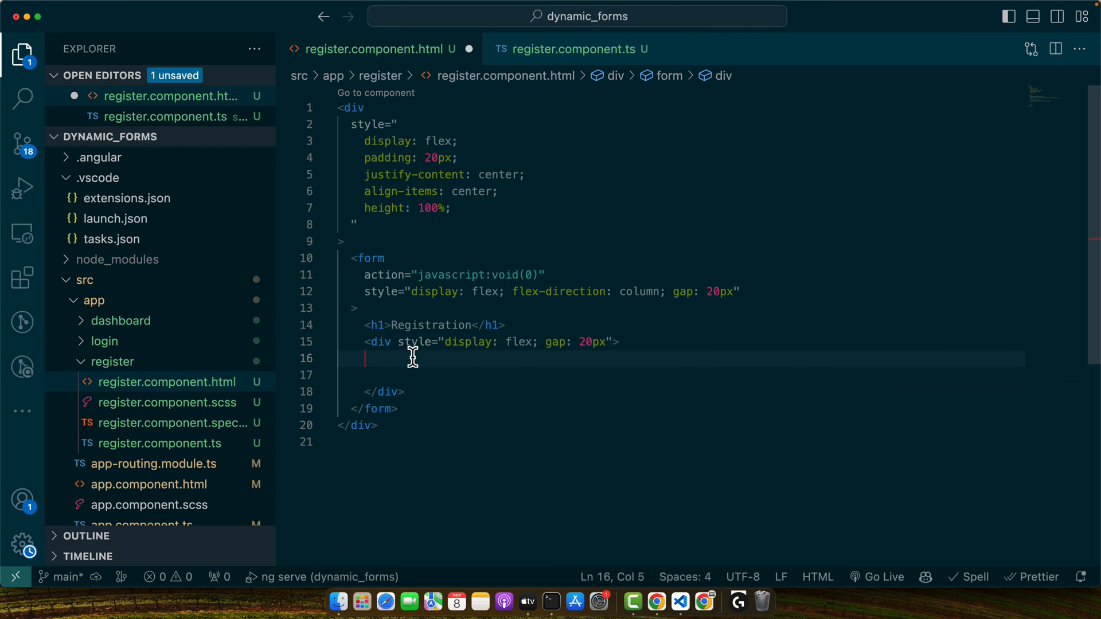
{"action": "type", "text": "<"}
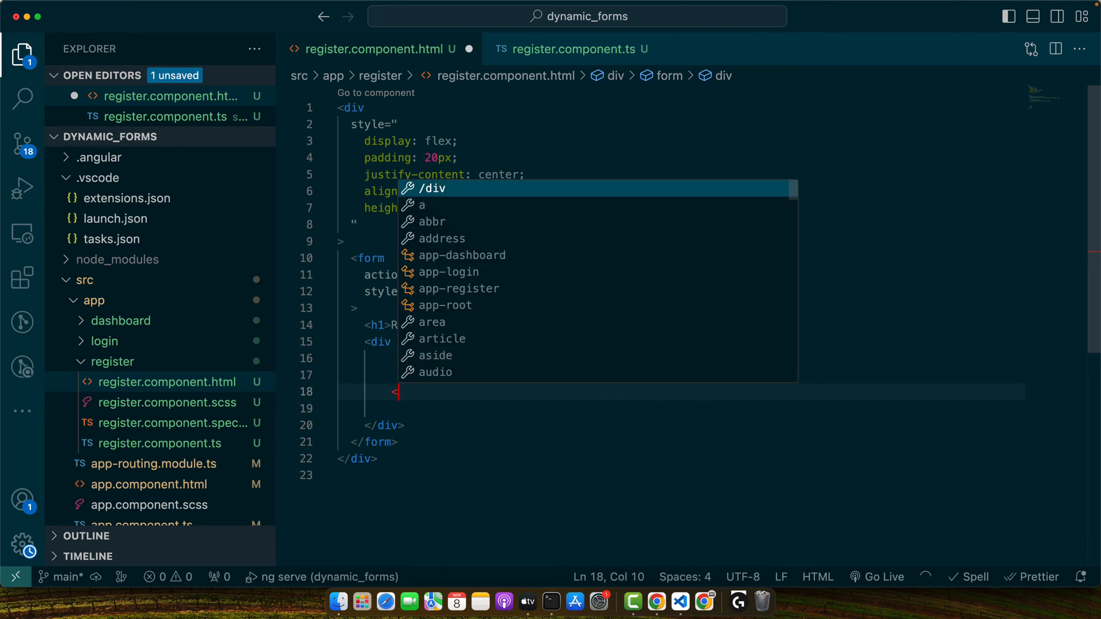
{"action": "type", "text": "input type=\"user\""}
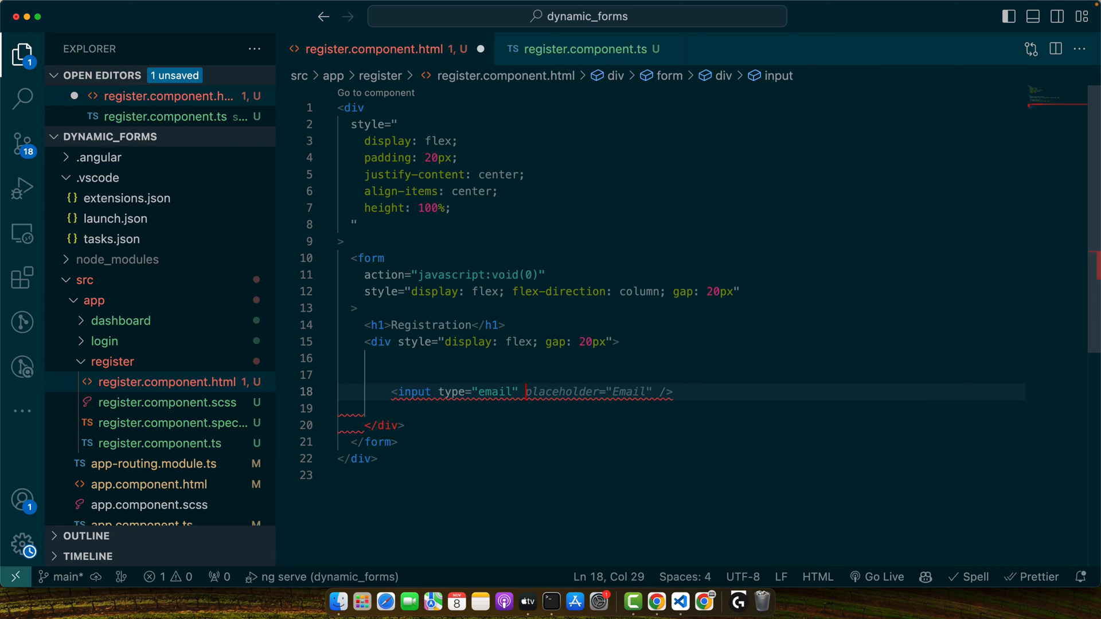
{"action": "type", "text": "formControlName=\"email\" placeholder=\"Email\" />"}
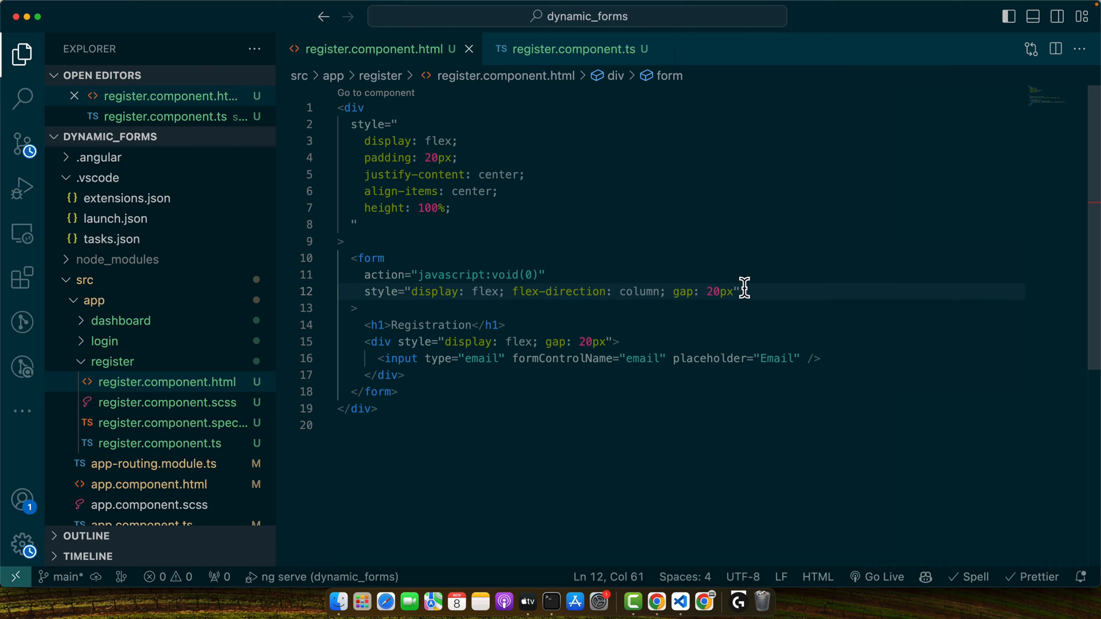
{"action": "type", "text": "[formGroup]=\"form\""}
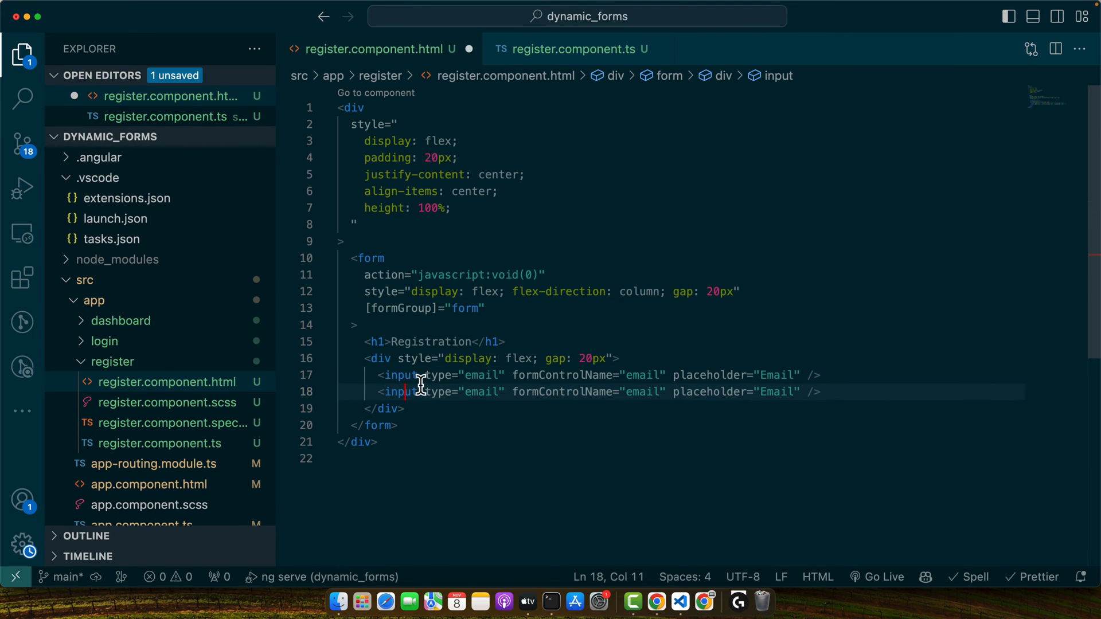
Step: Add password and confirmPassword inputs tied to their controls and save the template
{"action": "type", "text": "password"}
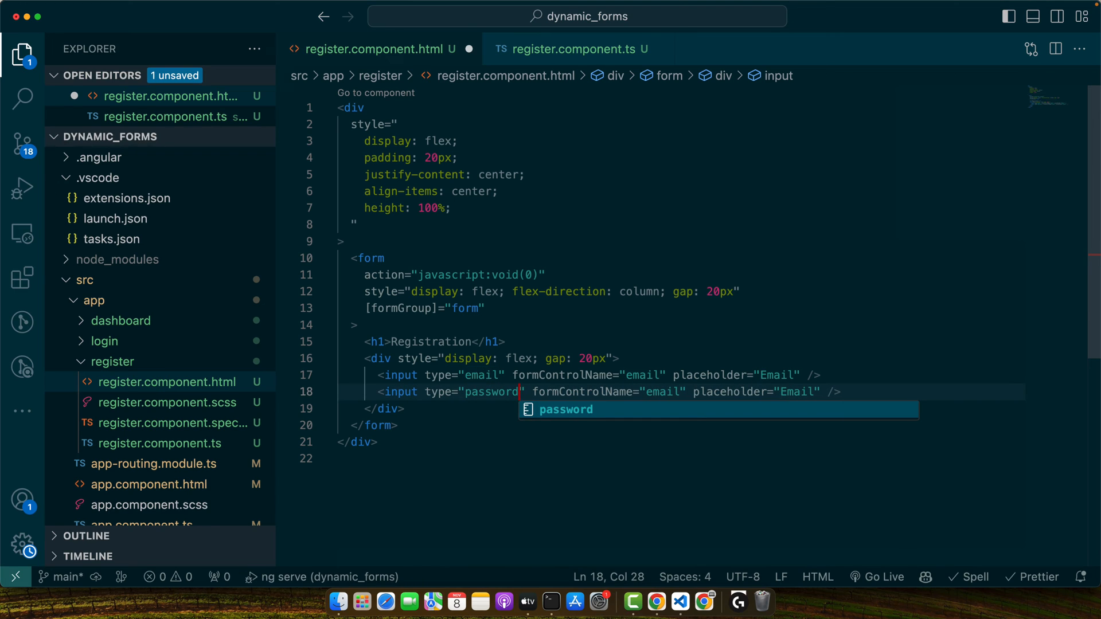
{"action": "double_click", "coordinate": [658, 393]}
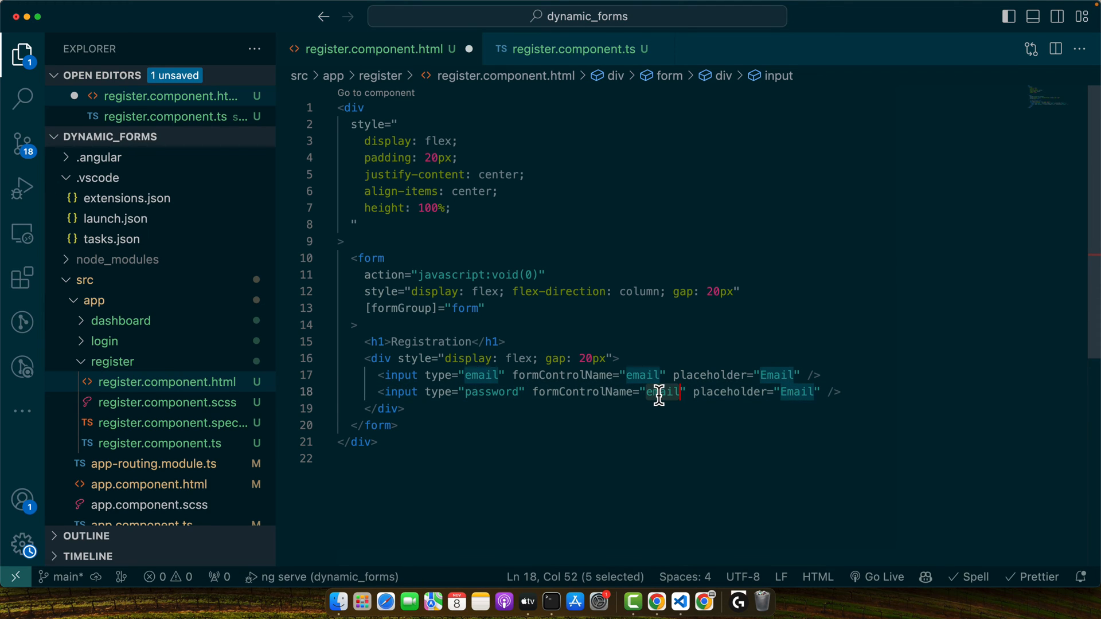
{"action": "type", "text": "password"}
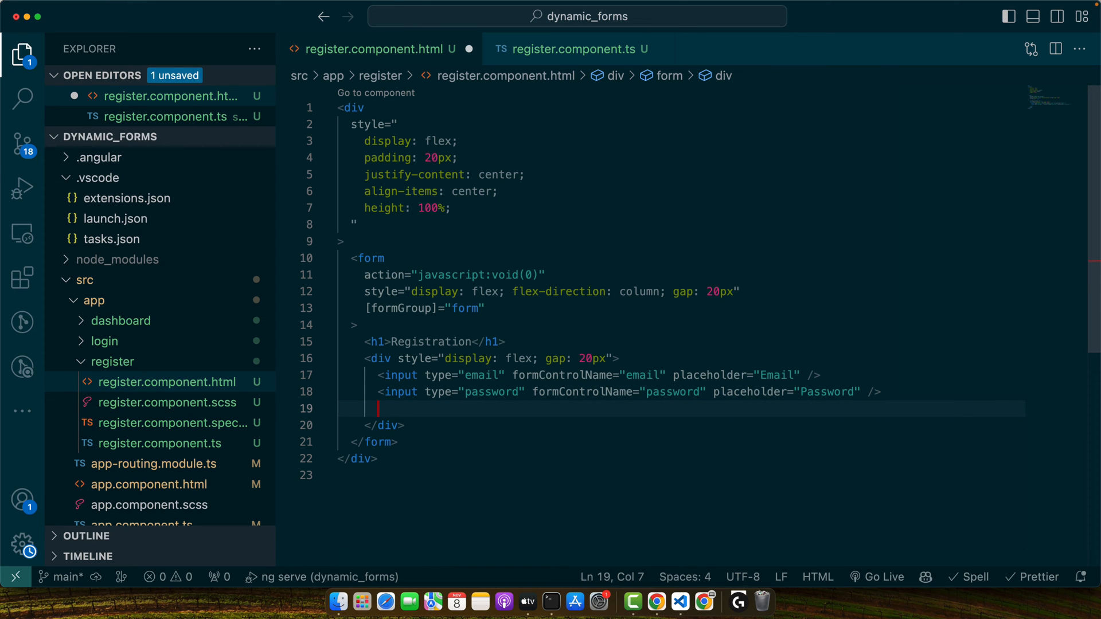
{"action": "type", "text": "<in"}
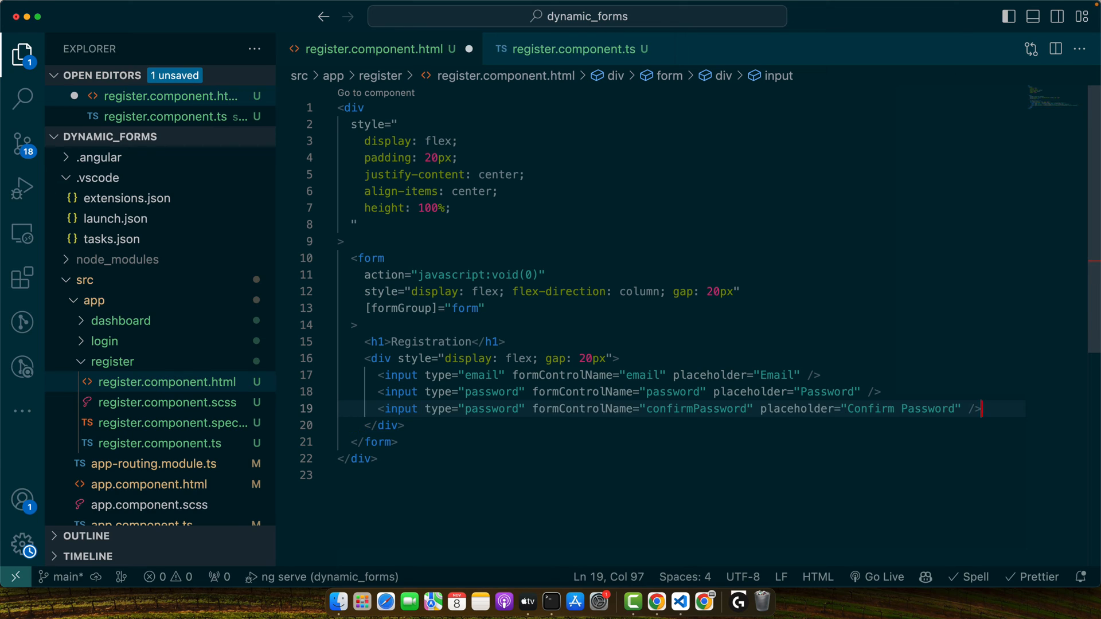
{"action": "key", "text": "cmd+s"}
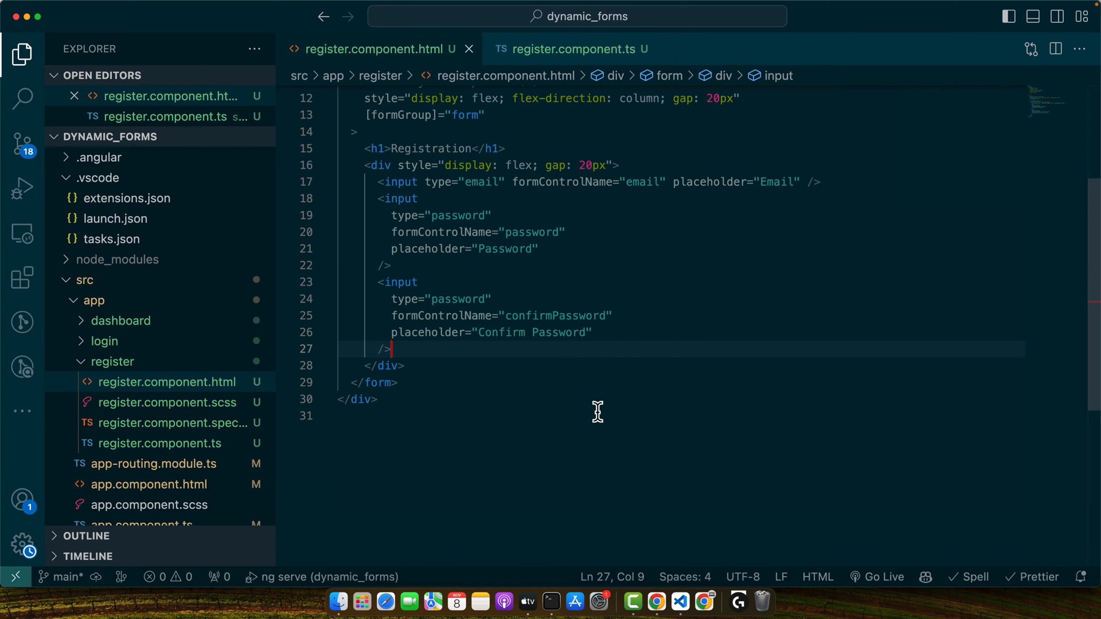
Step: Add a Submit button, stack inputs with flex-direction: column; width: 100% and set the form width to 500px
{"action": "key", "text": "enter"}
{"action": "type", "text": "<button type=\"submit\">Submit</button>"}
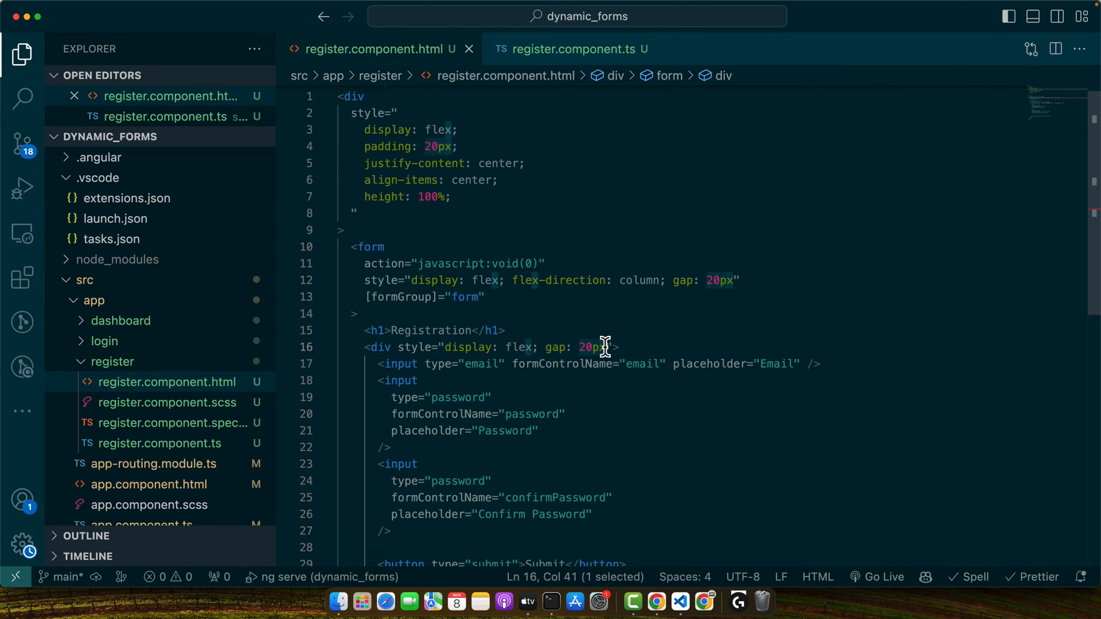
{"action": "type", "text": "flex-direction: column;"}
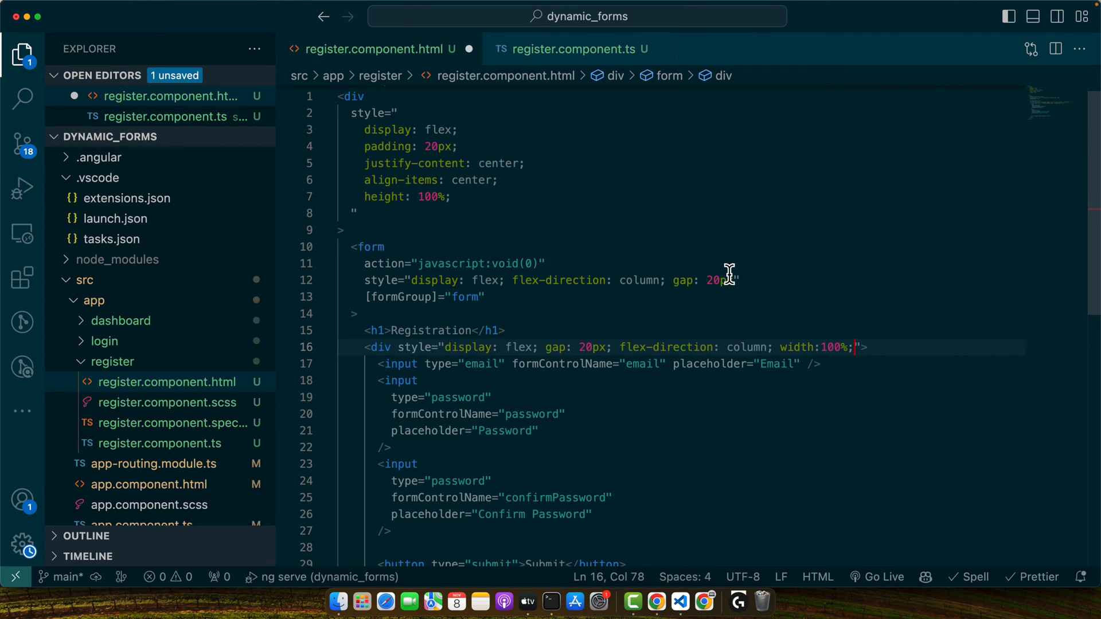
{"action": "type", "text": "width: 500px"}
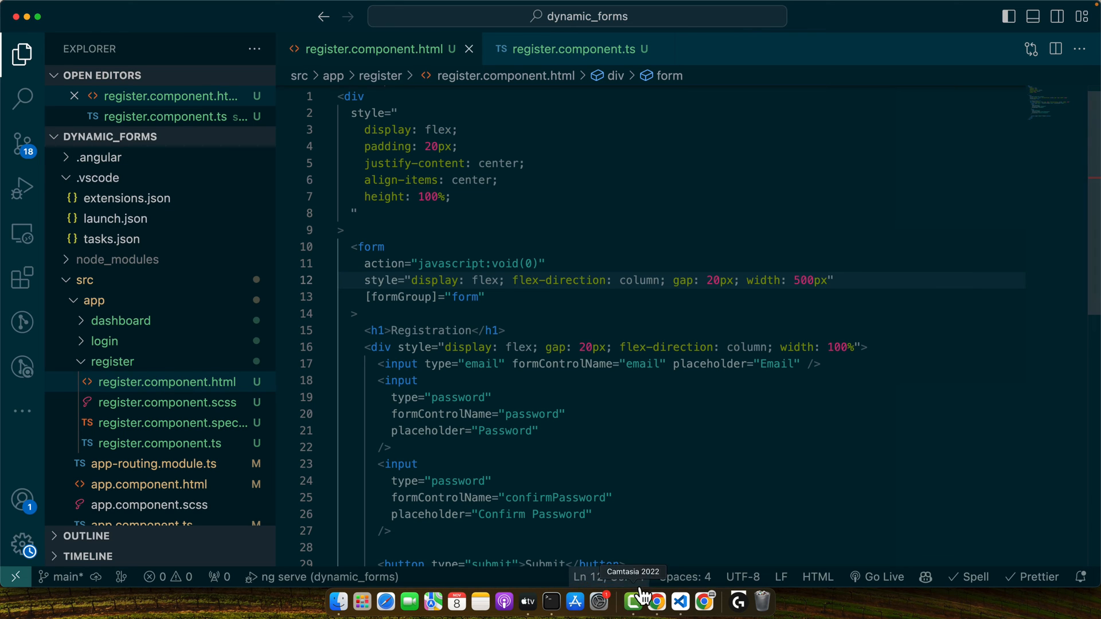
{"action": "double_click", "coordinate": [556, 364]}
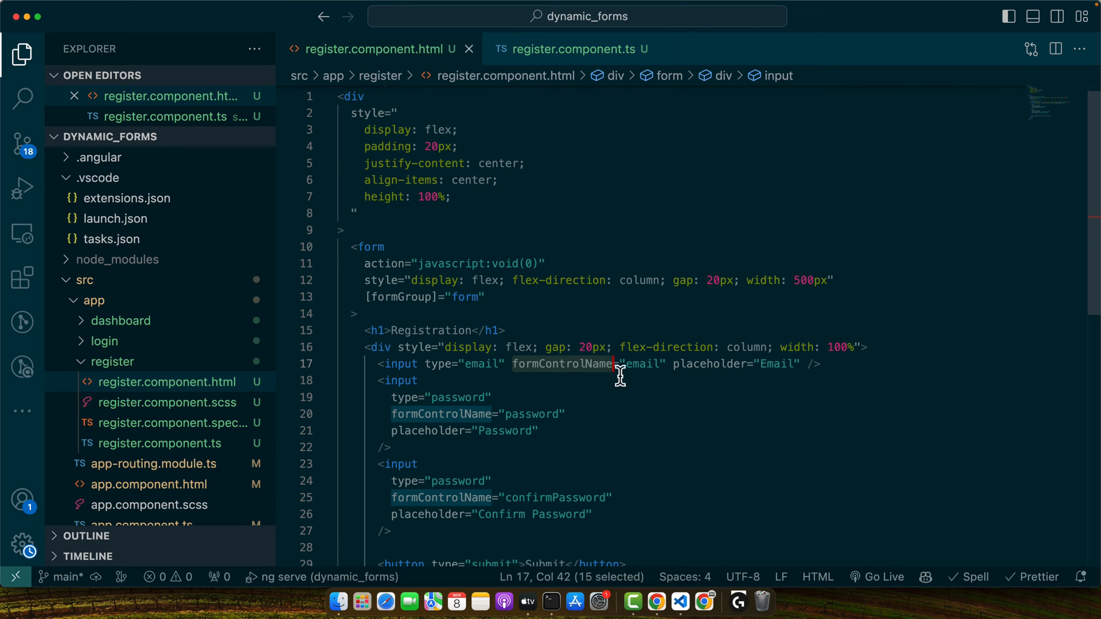
Step: Add a 'Password must match' div shown via *ngIf on confirmPassword's mismatch error
{"action": "scroll", "scroll_direction": "down", "scroll_amount": 3}
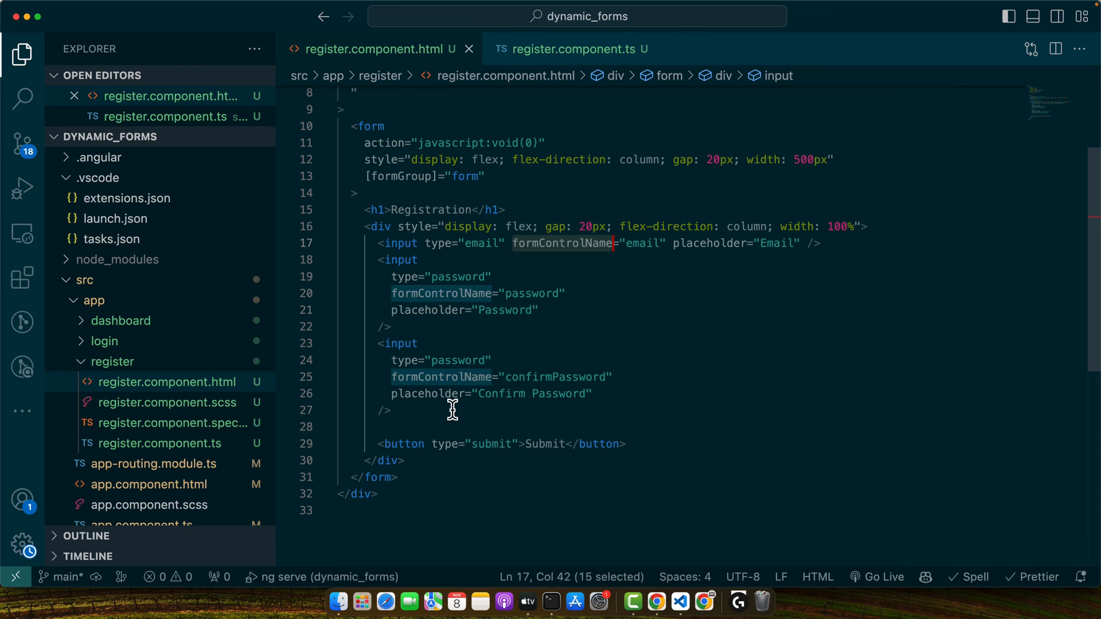
{"action": "key", "text": "enter"}
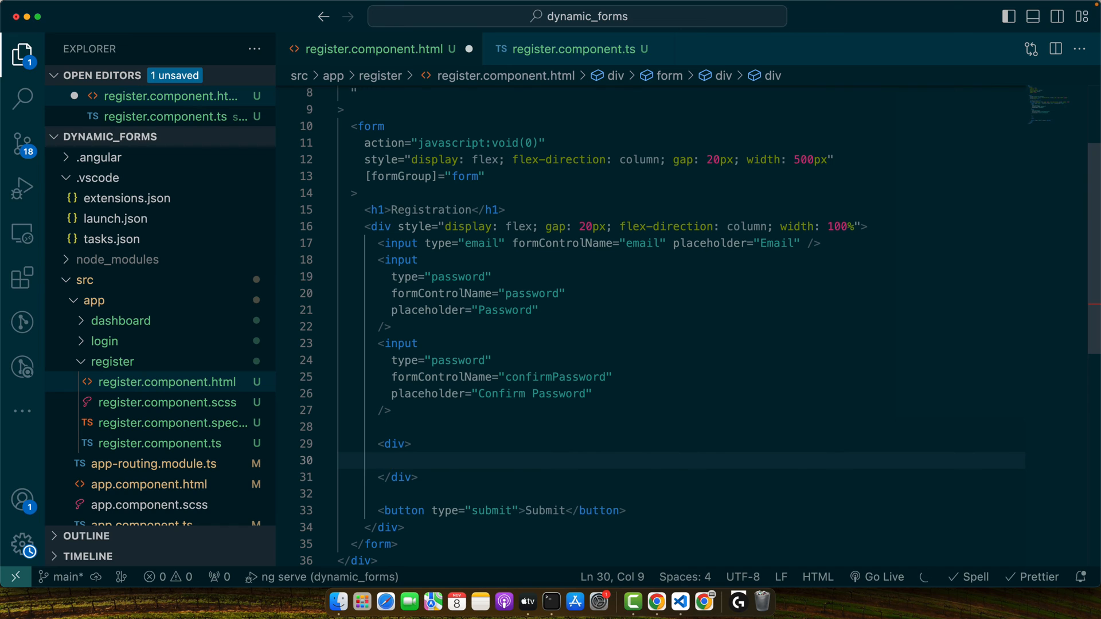
{"action": "type", "text": "Password must match</div>"}
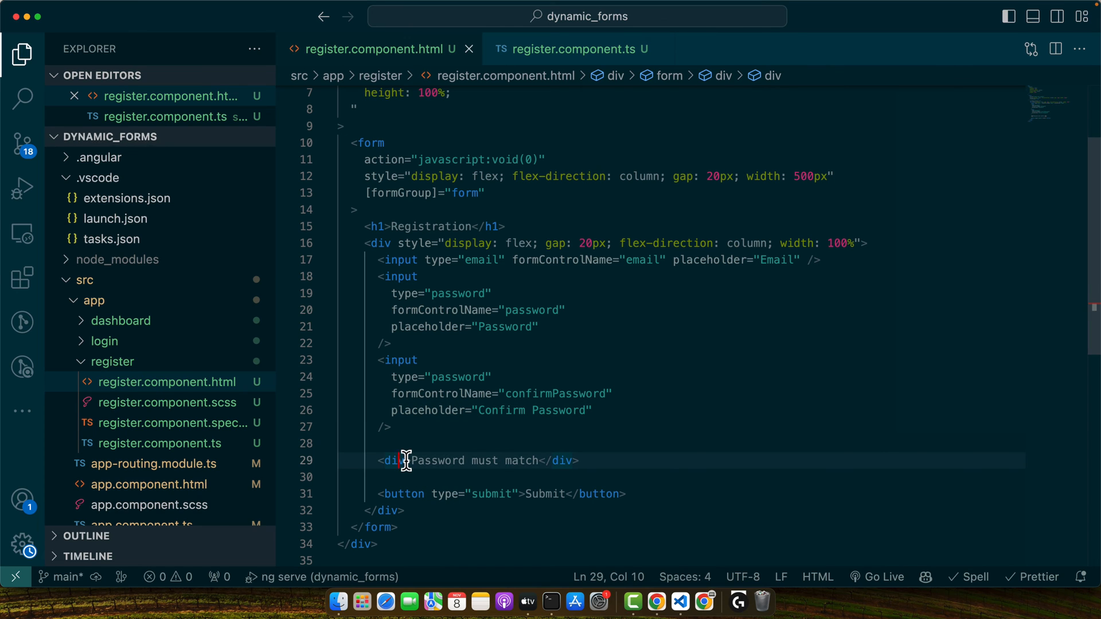
{"action": "type", "text": "*ngIf=\"passw"}
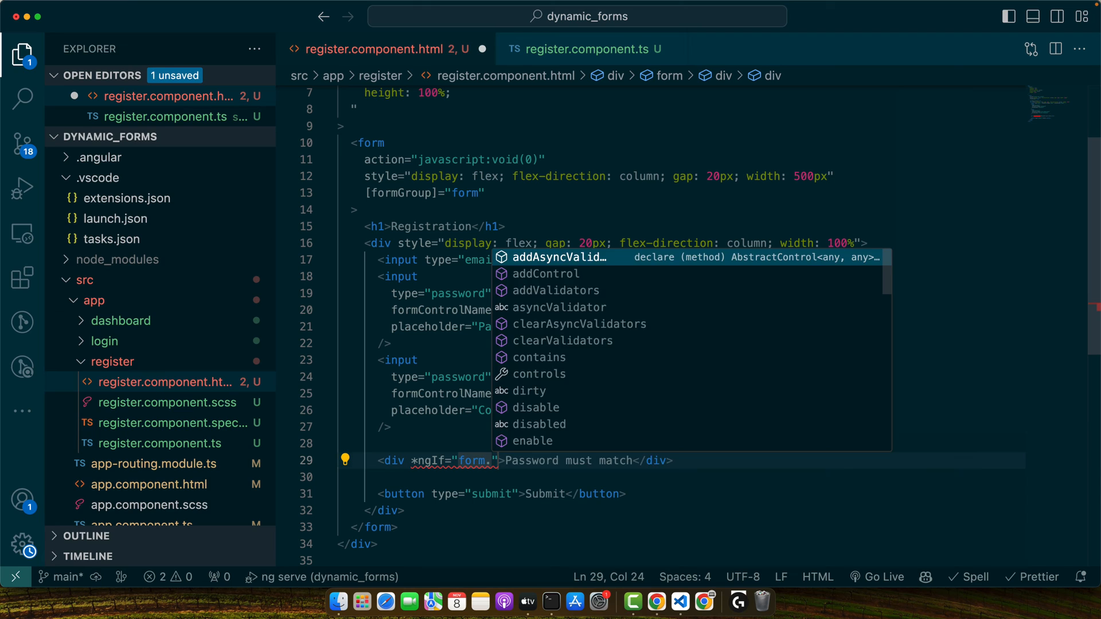
{"action": "type", "text": "errors."}
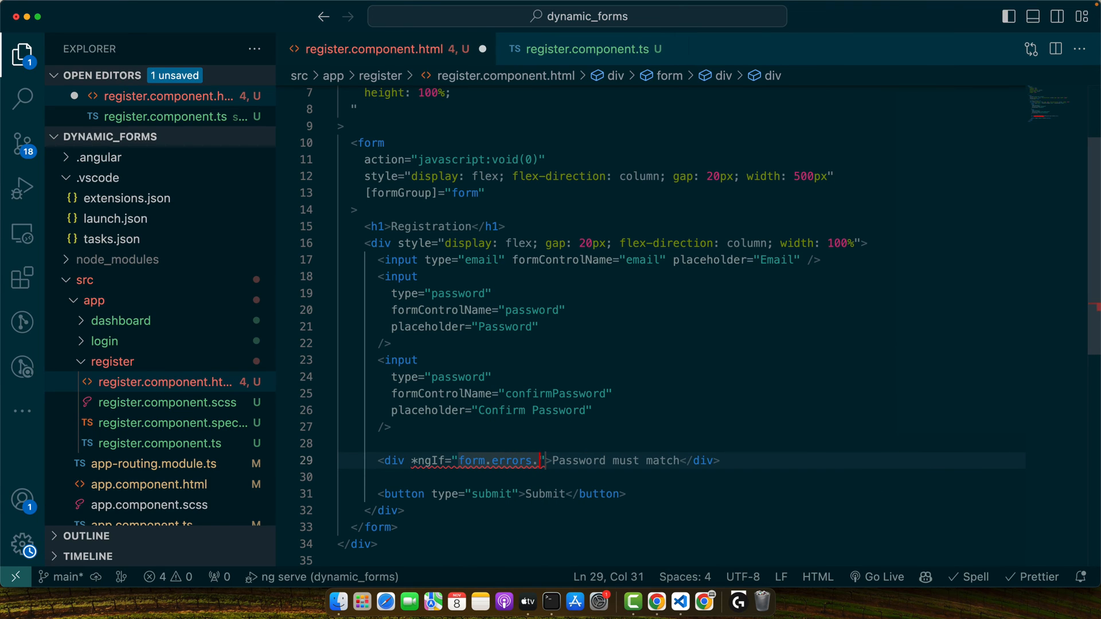
{"action": "type", "text": "?"}
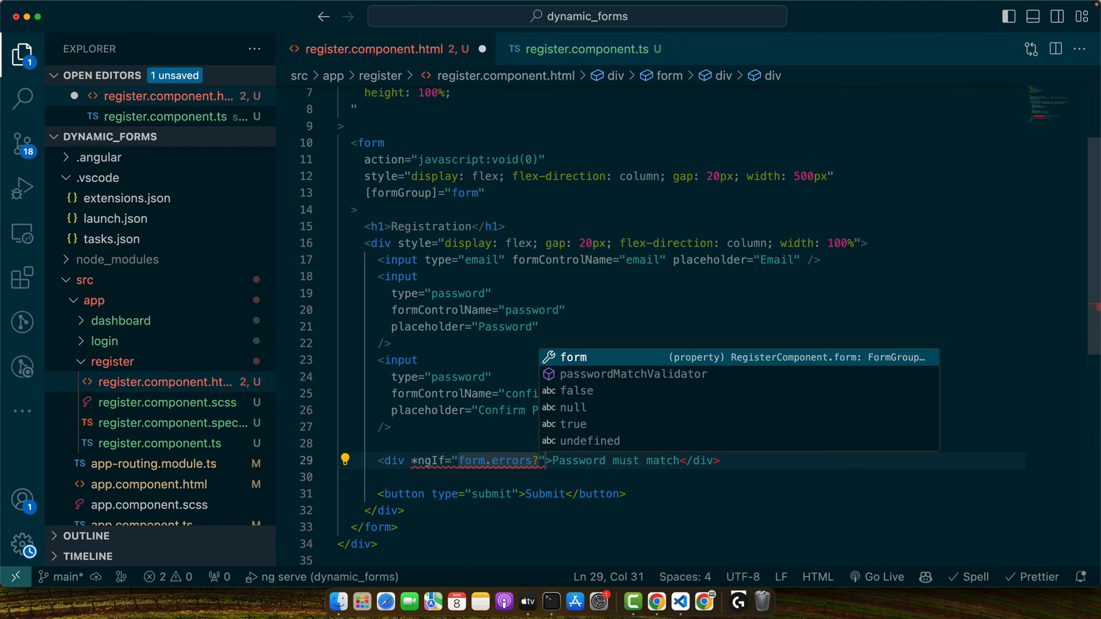
{"action": "type", "text": "."}
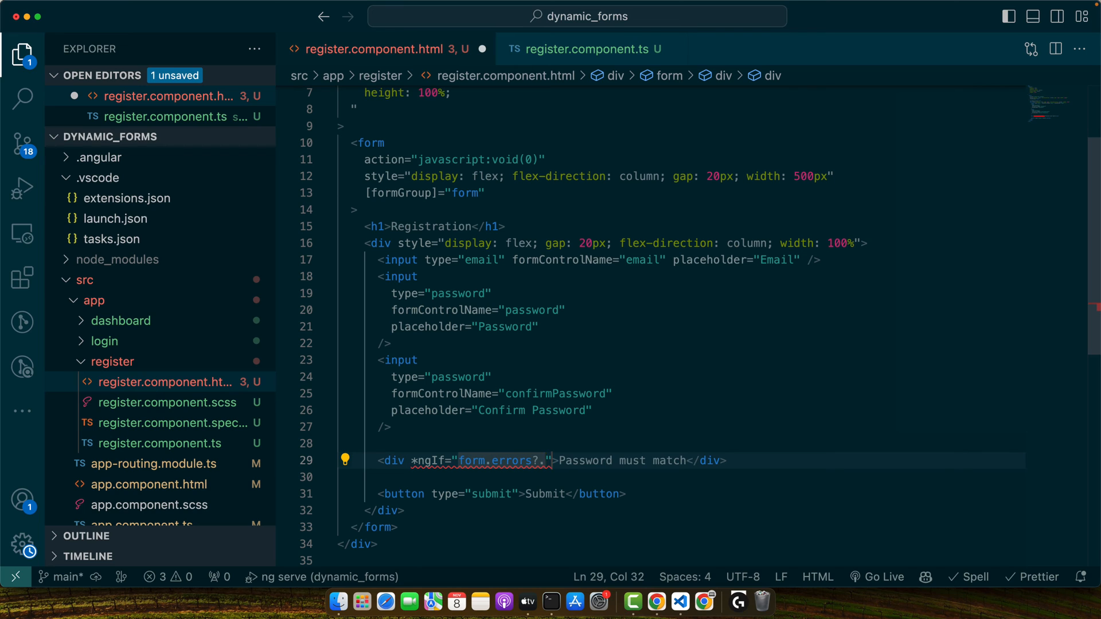
{"action": "type", "text": "mismatch"}
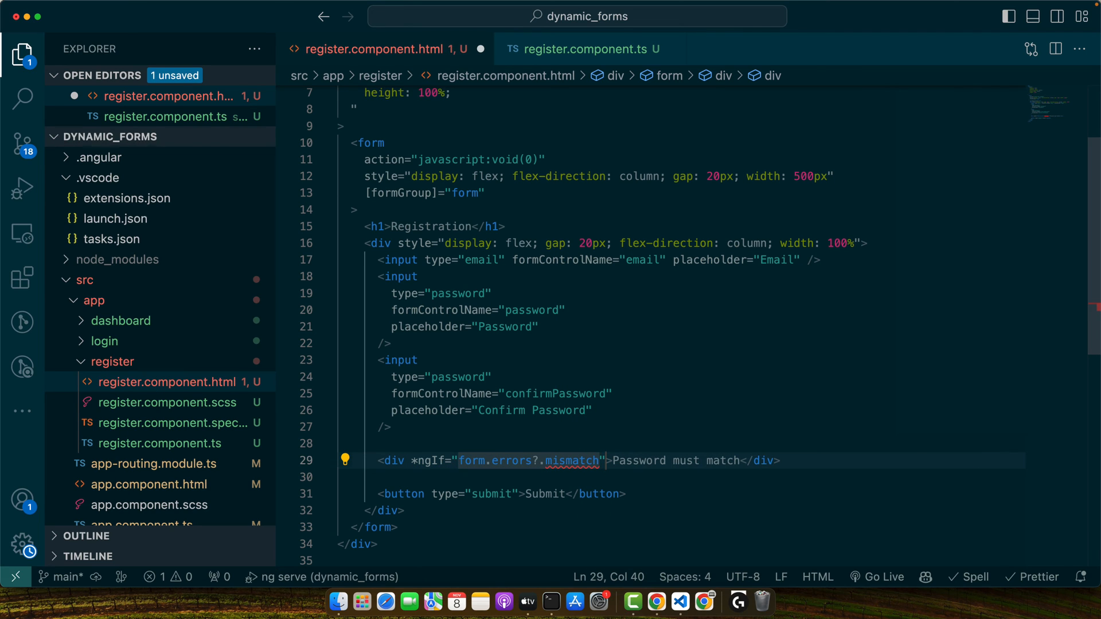
Step: Extend the condition with && form.get('confirmPassword')?.touched, replacing passwordForm with form
{"action": "type", "text": "&&"}
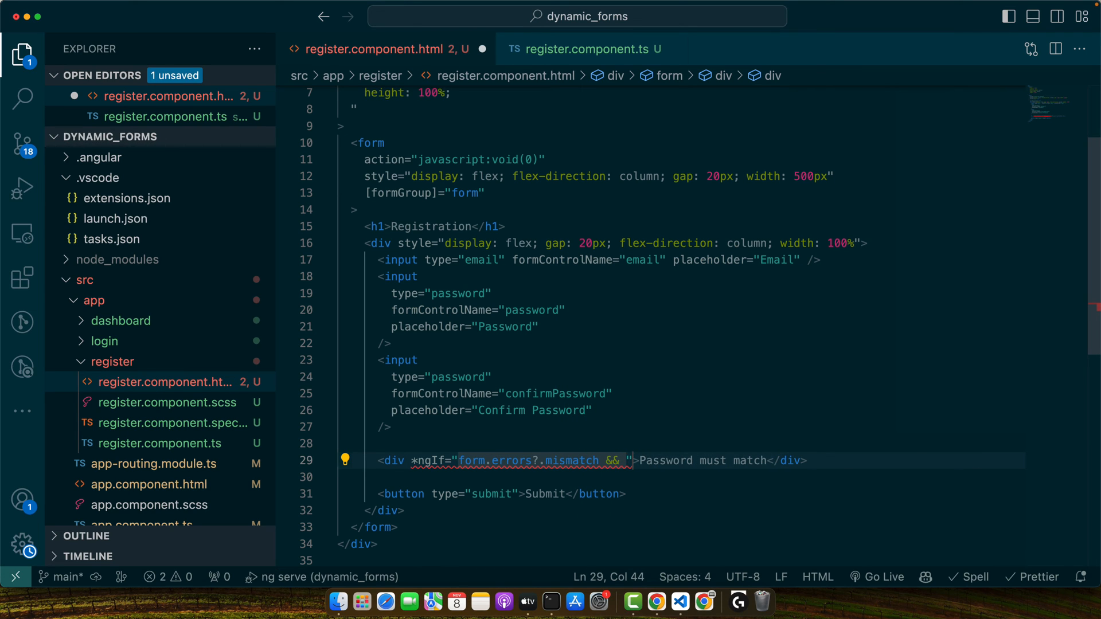
{"action": "type", "text": "passwordForm.get"}
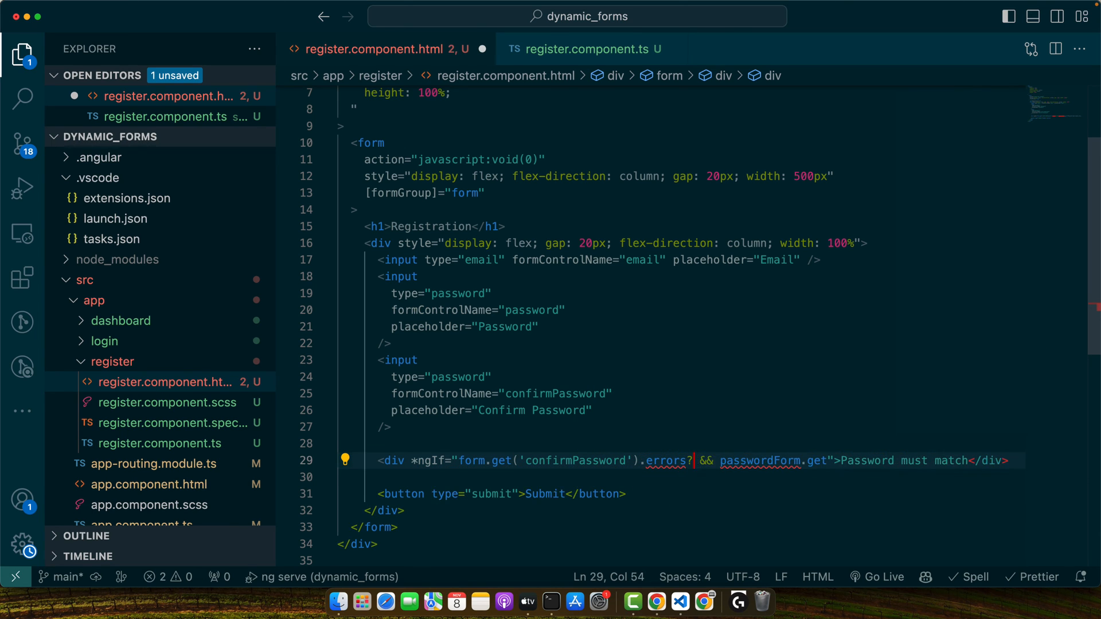
{"action": "type", "text": "?.mismatch"}
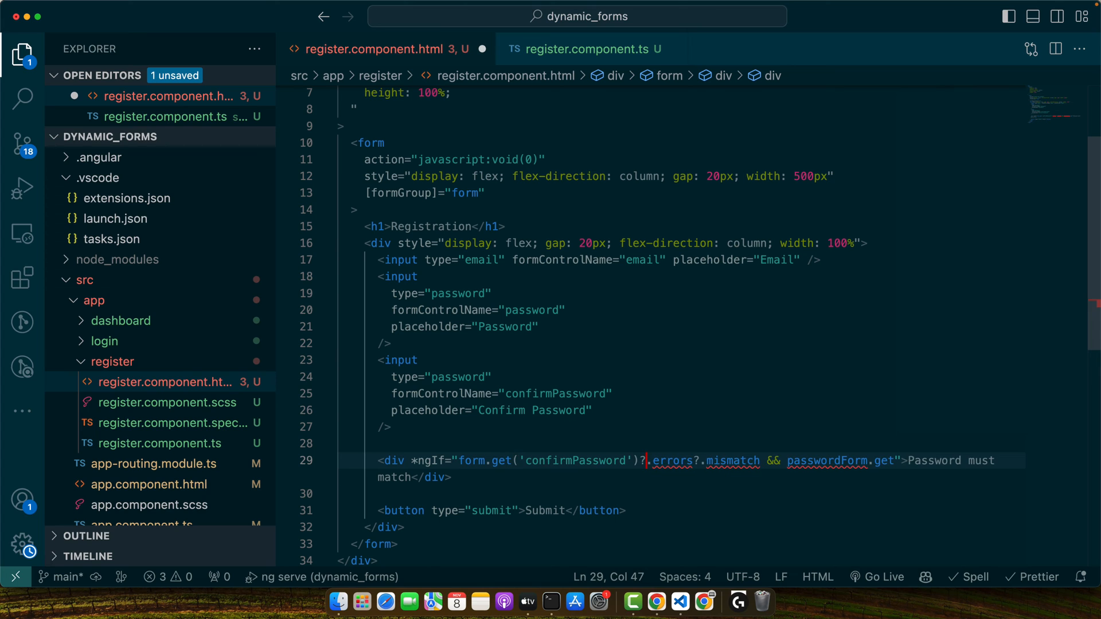
{"action": "double_click", "coordinate": [730, 461]}
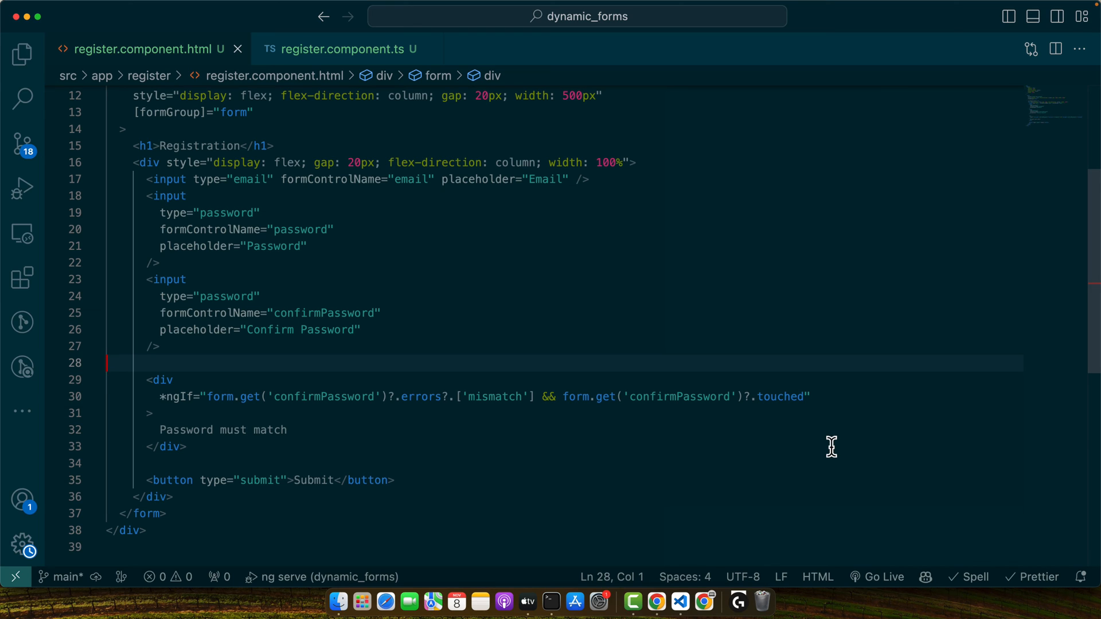
{"action": "mouse_move", "coordinate": [680, 420]}
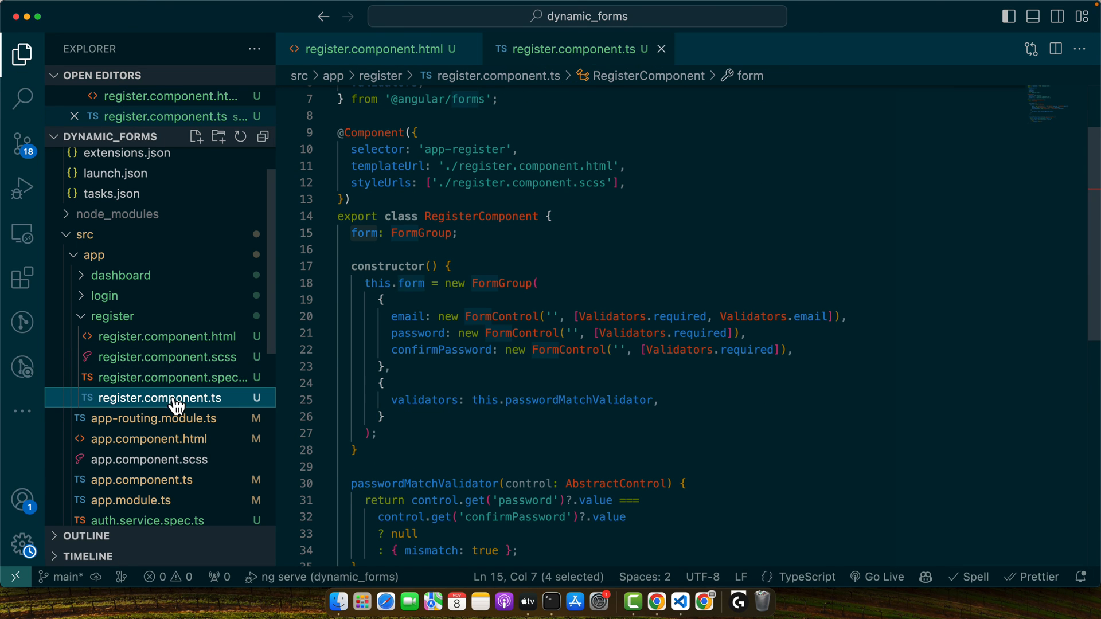
Step: Print {{ form.errors | json }} under the Submit button and review the component's form controls
{"action": "left_click", "coordinate": [376, 49]}
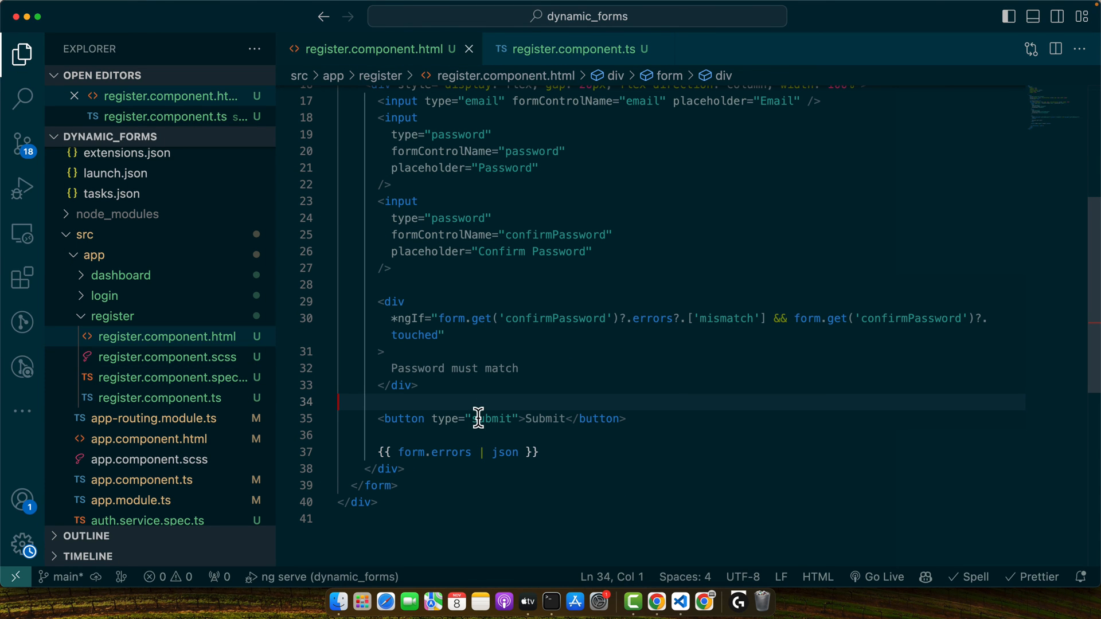
{"action": "left_click", "coordinate": [578, 48]}
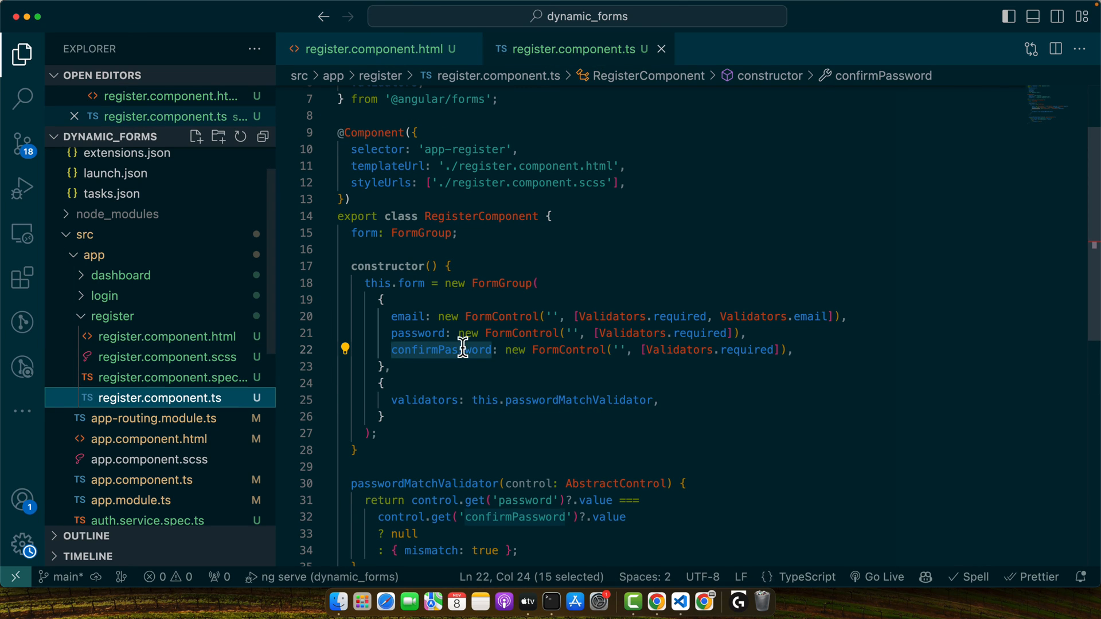
{"action": "left_click", "coordinate": [378, 49]}
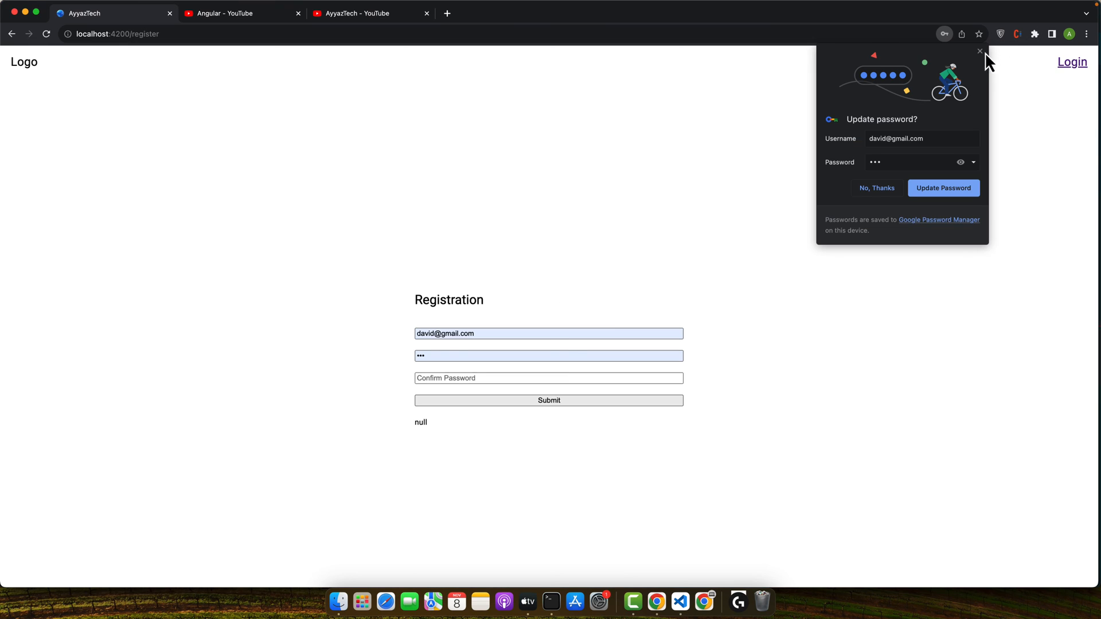
Step: Enter a non-matching confirm password in Chrome so the 'Password must match' error appears
{"action": "left_click", "coordinate": [549, 367]}
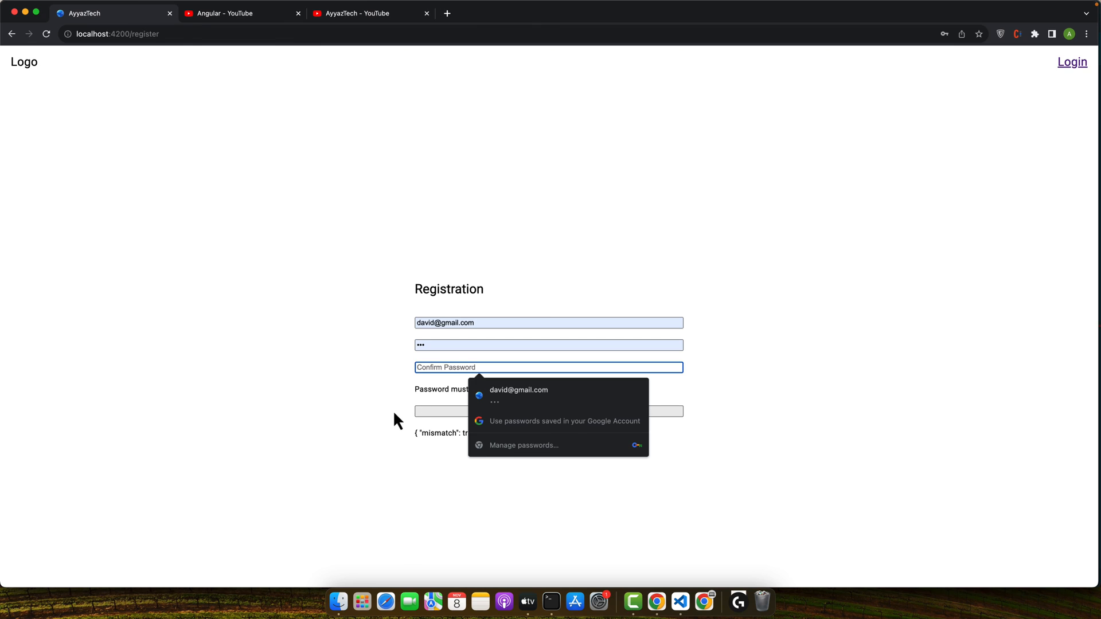
{"action": "type", "text": "•••"}
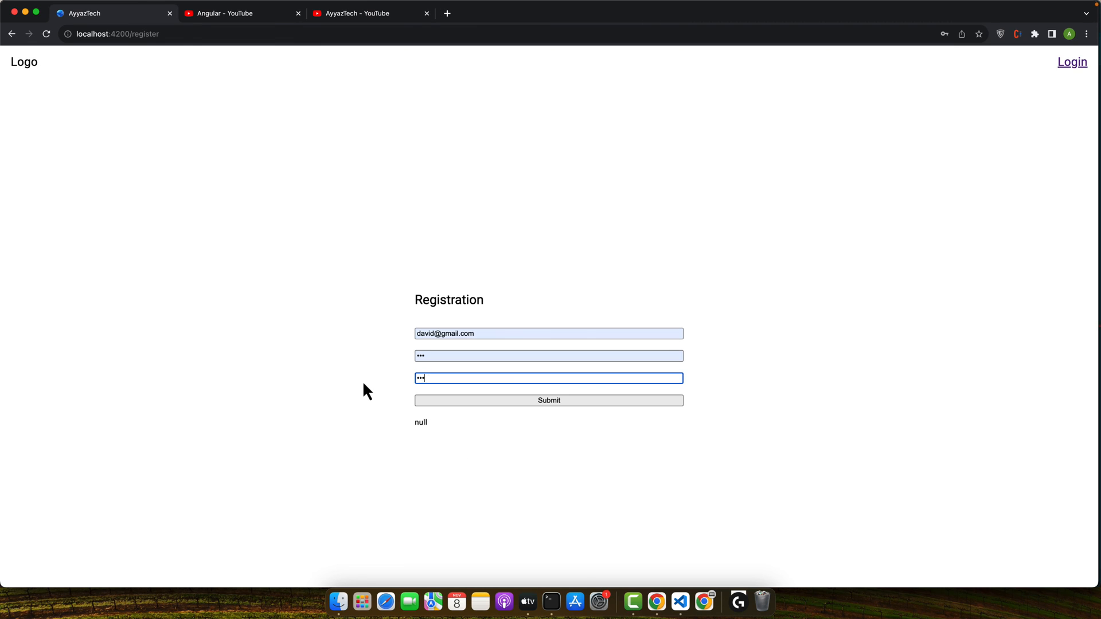
{"action": "mouse_move", "coordinate": [419, 402]}
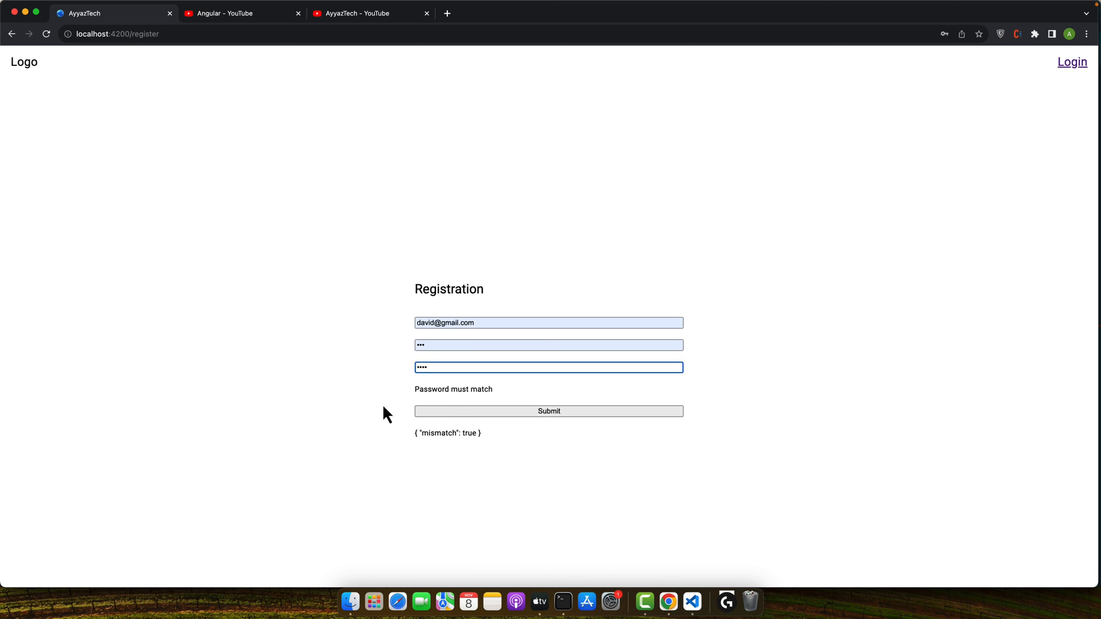
{"action": "double_click", "coordinate": [433, 389]}
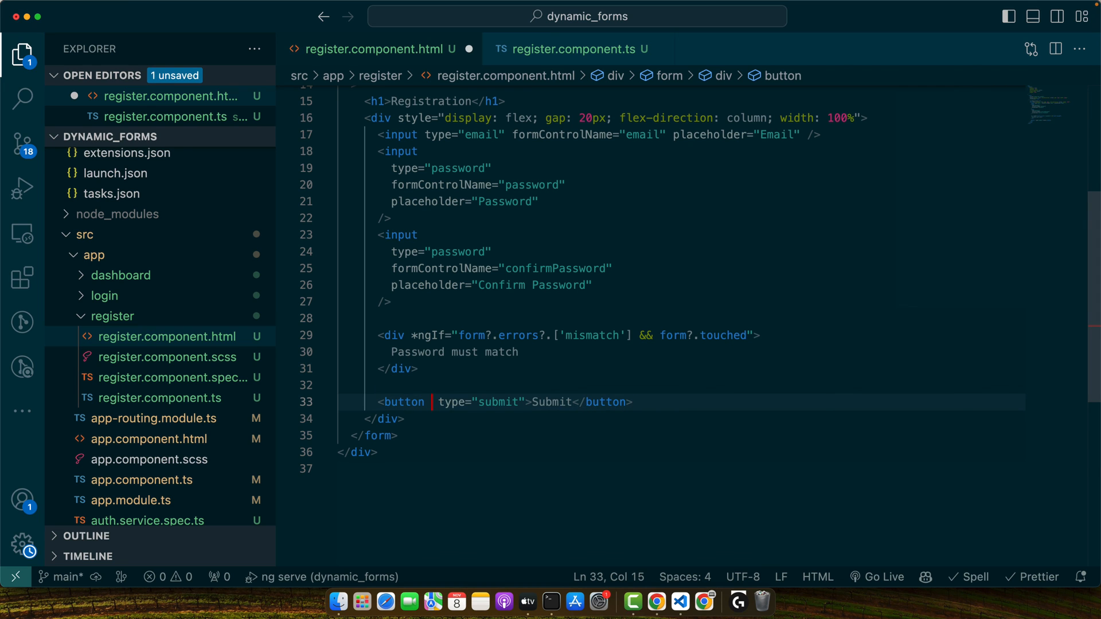
Step: Bind [disabled]="!form.valid" on the Submit button, then try submitting in Chrome
{"action": "type", "text": "[disabled]"}
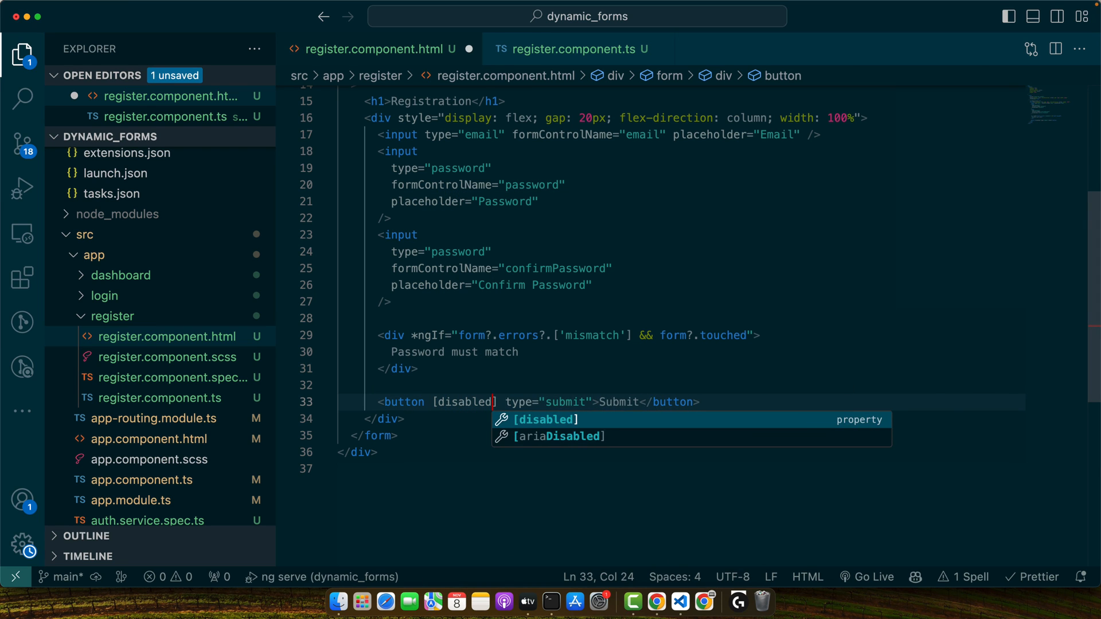
{"action": "type", "text": "=\"!form.valid\""}
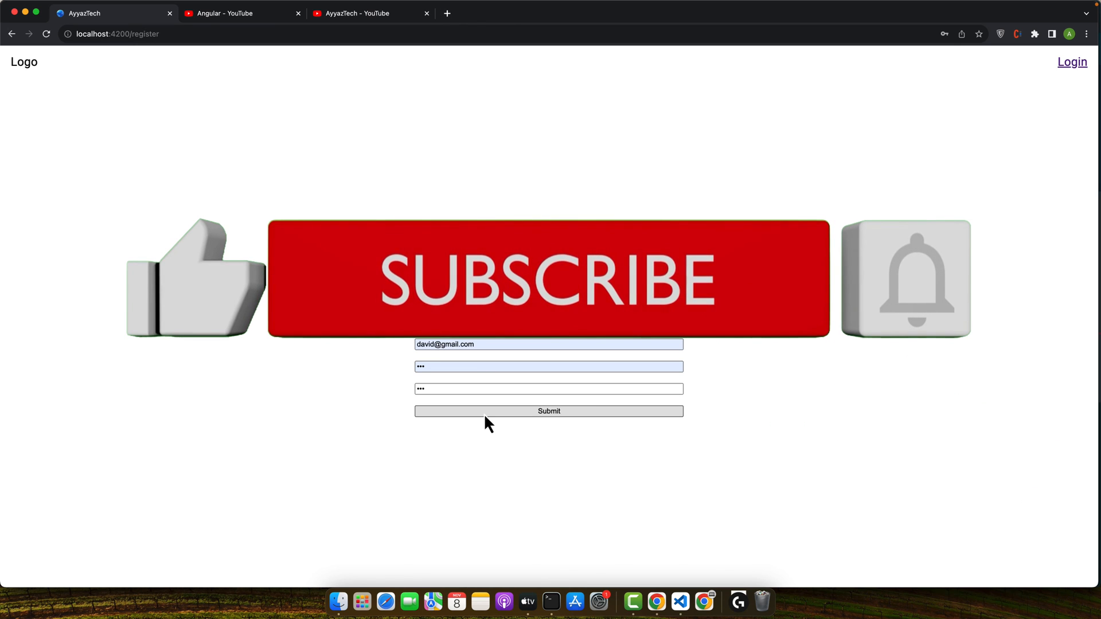
{"action": "left_click", "coordinate": [548, 410]}
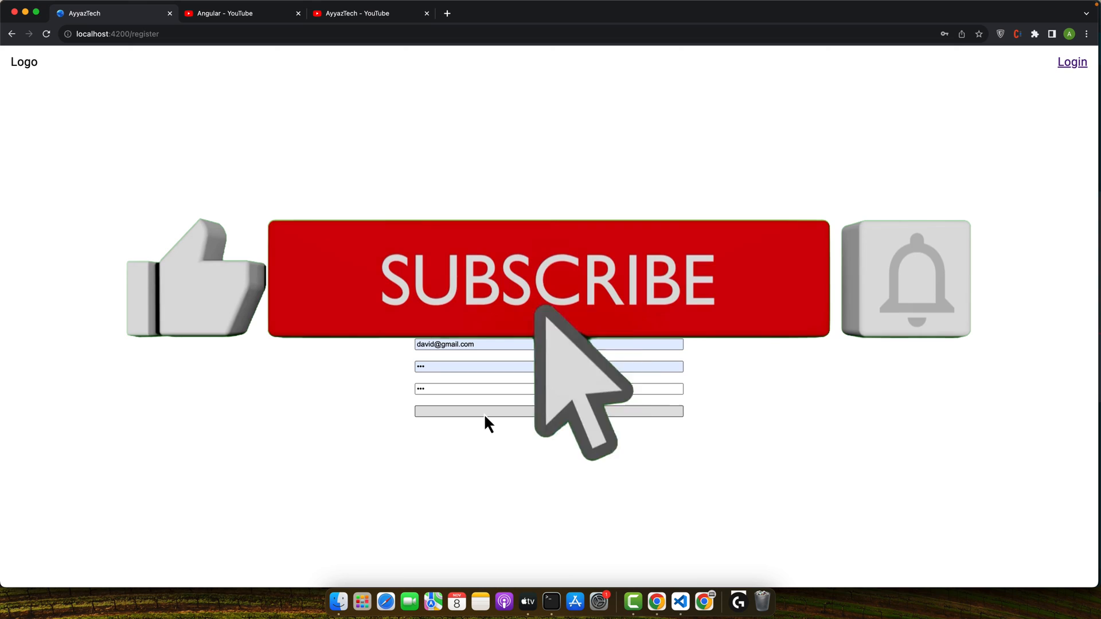